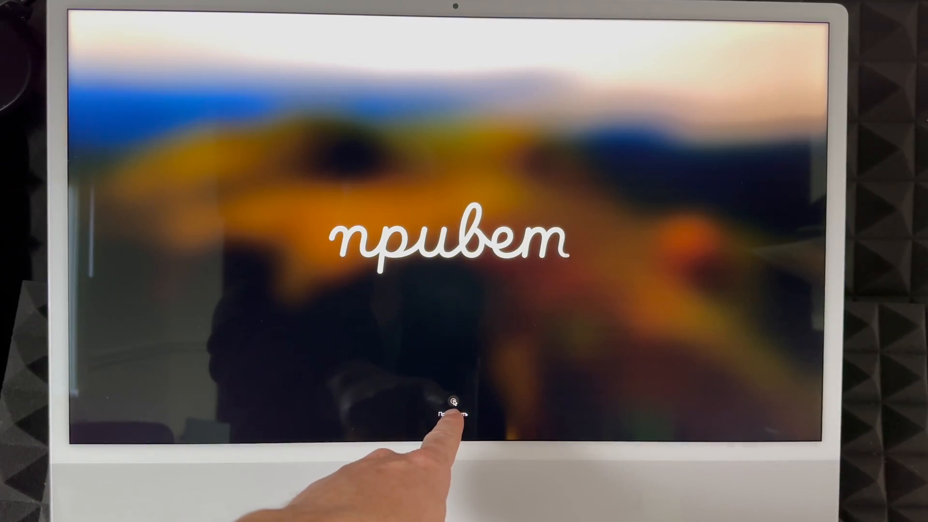
- Get started with English as the language and Canada as the region
left_click(450, 414)
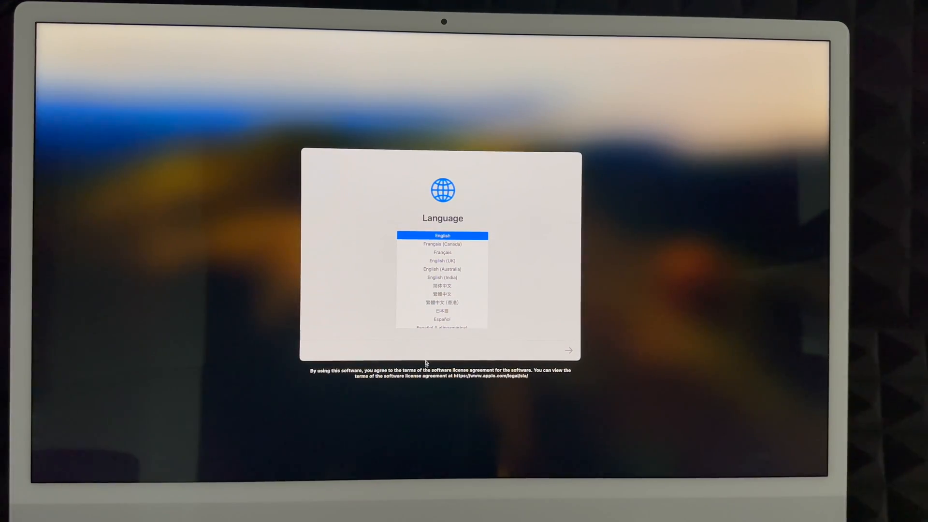
scroll("down", 3)
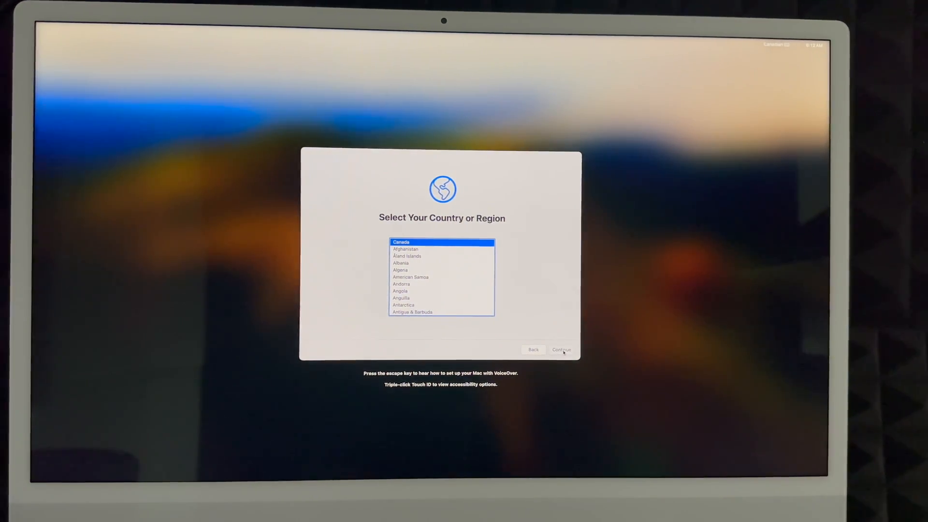
left_click(561, 349)
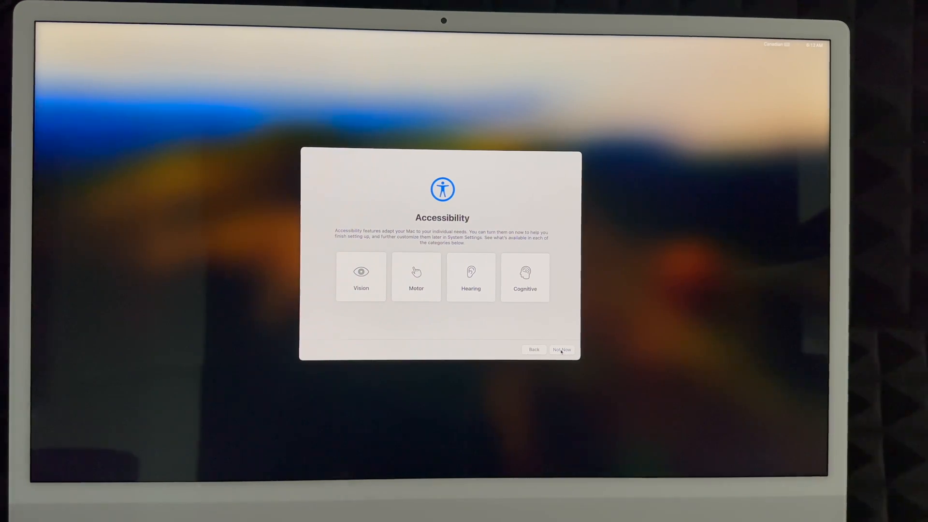
- Skip accessibility setup and join the Wi-Fi network with its password
left_click(561, 349)
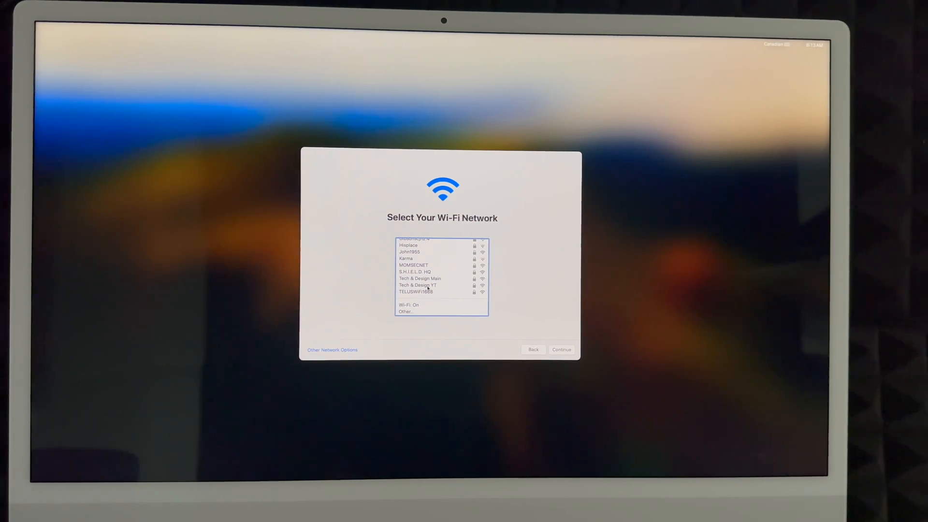
left_click(418, 285)
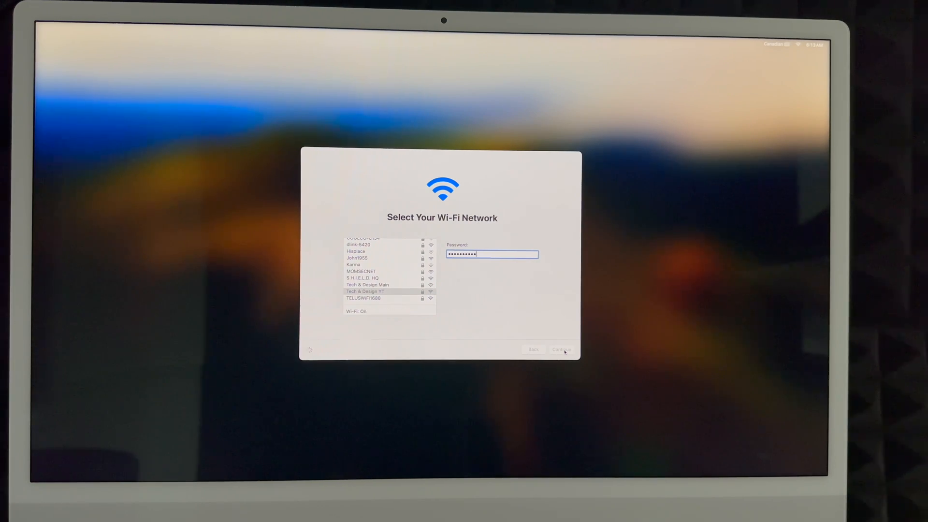
left_click(560, 349)
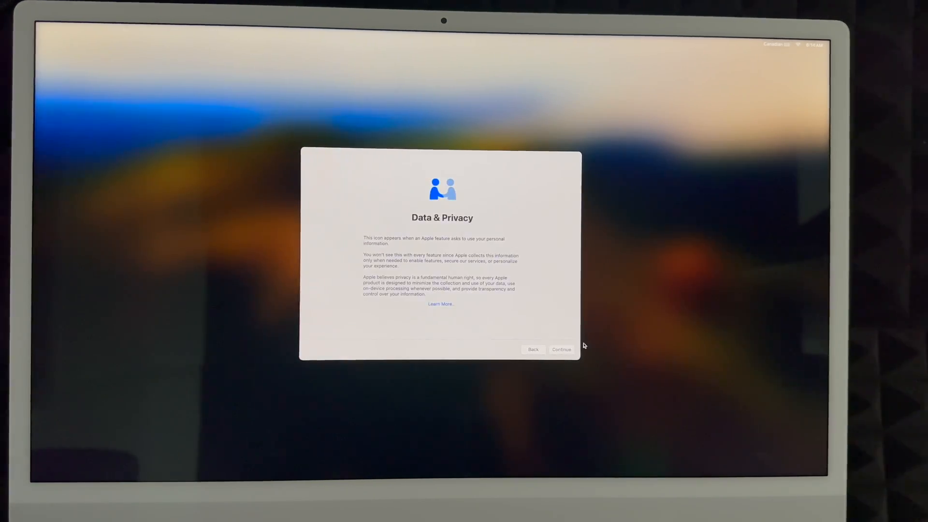
- Continue past the Data & Privacy notice to reach Migration Assistant
left_click(561, 349)
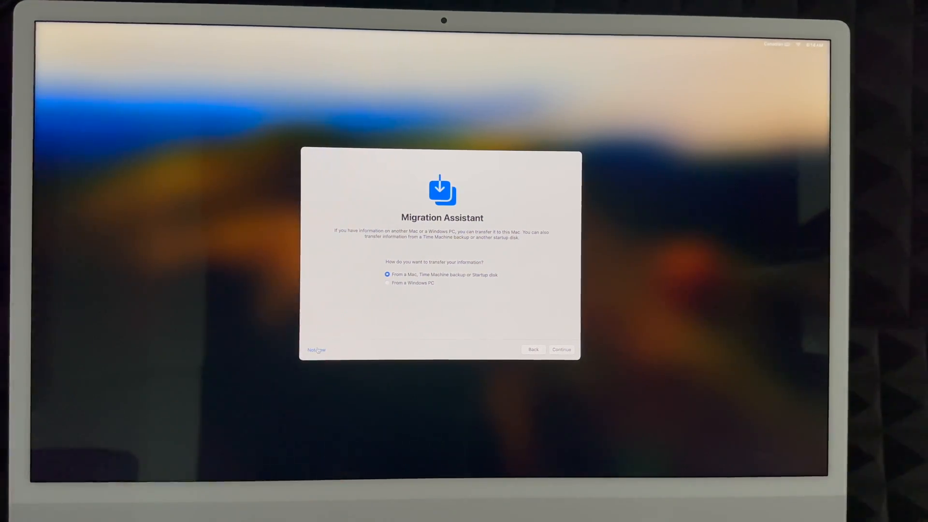
- Choose Not Now to skip transferring data from another computer
left_click(560, 349)
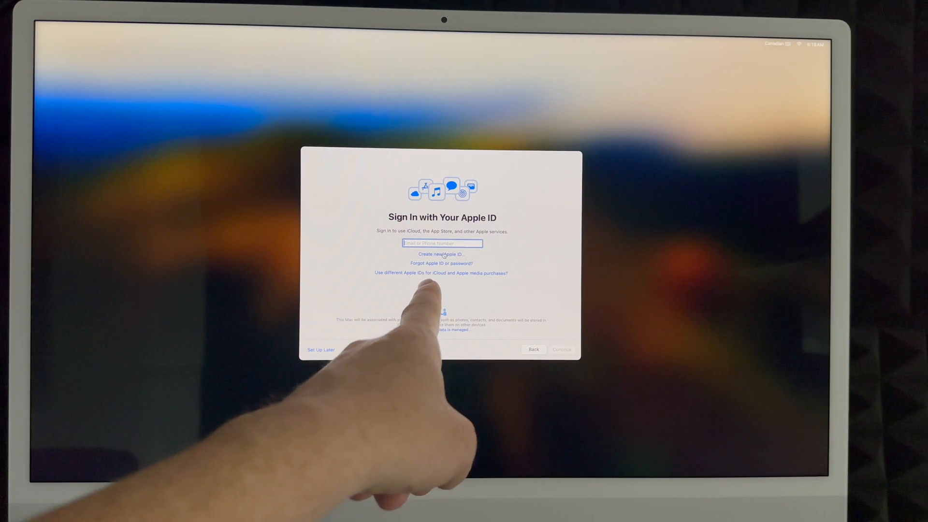
left_click(442, 254)
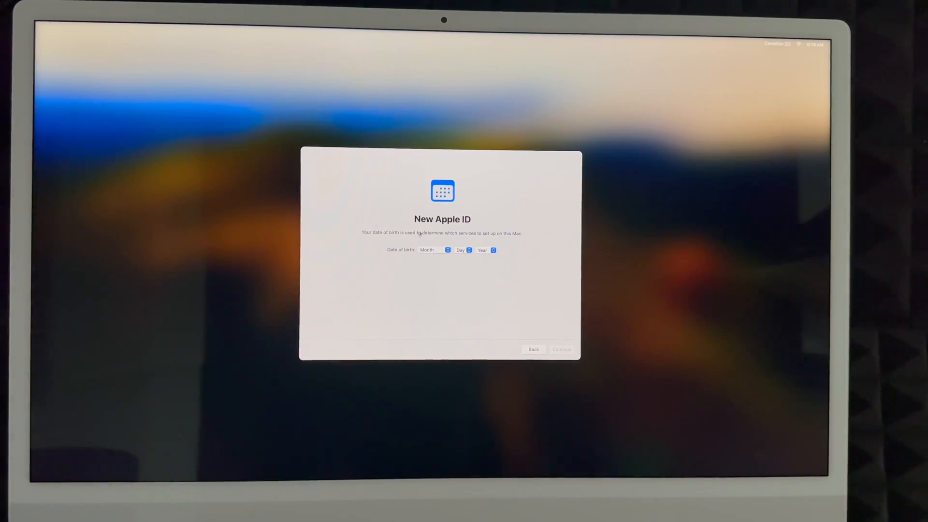
mouse_move(457, 240)
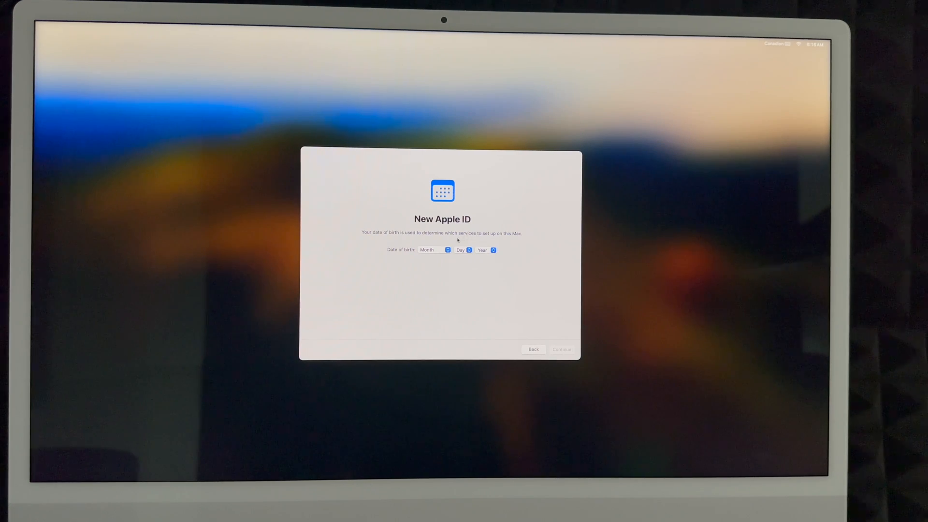
left_click(433, 249)
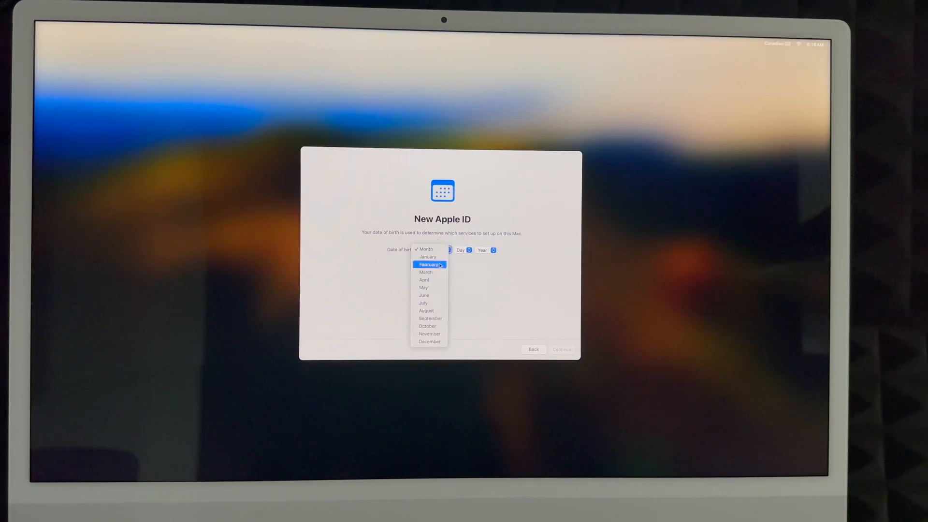
left_click(425, 273)
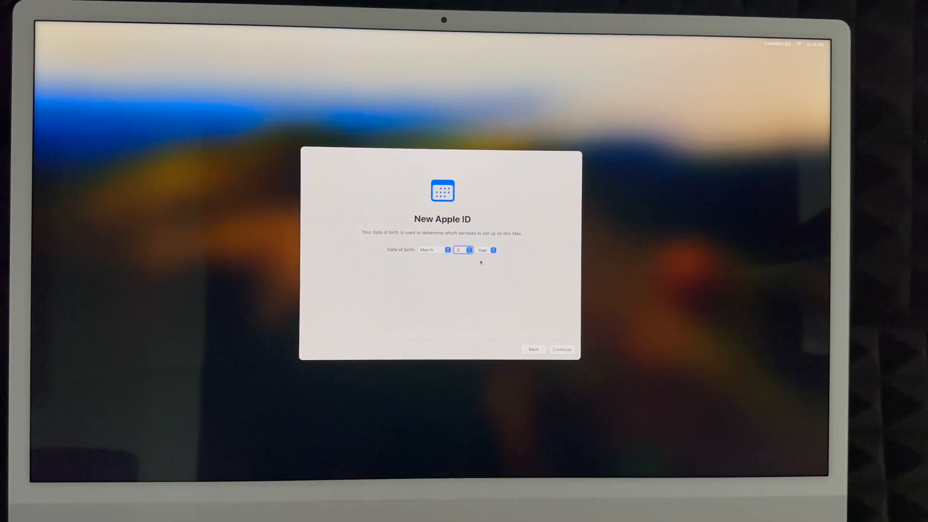
left_click(486, 249)
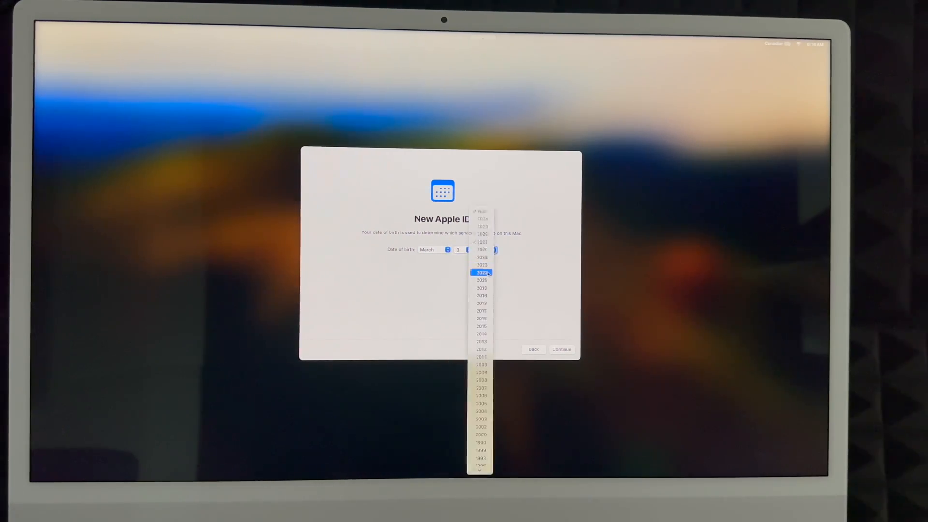
scroll("down", 3)
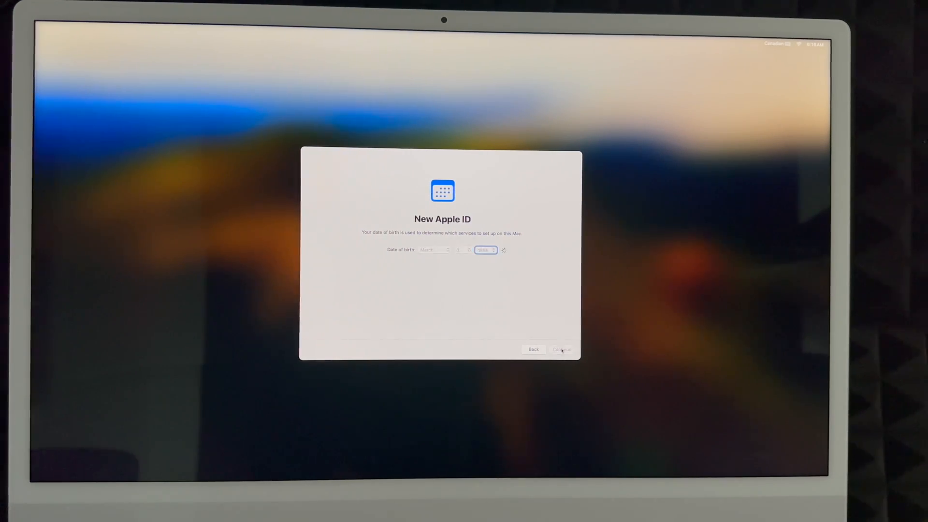
left_click(561, 349)
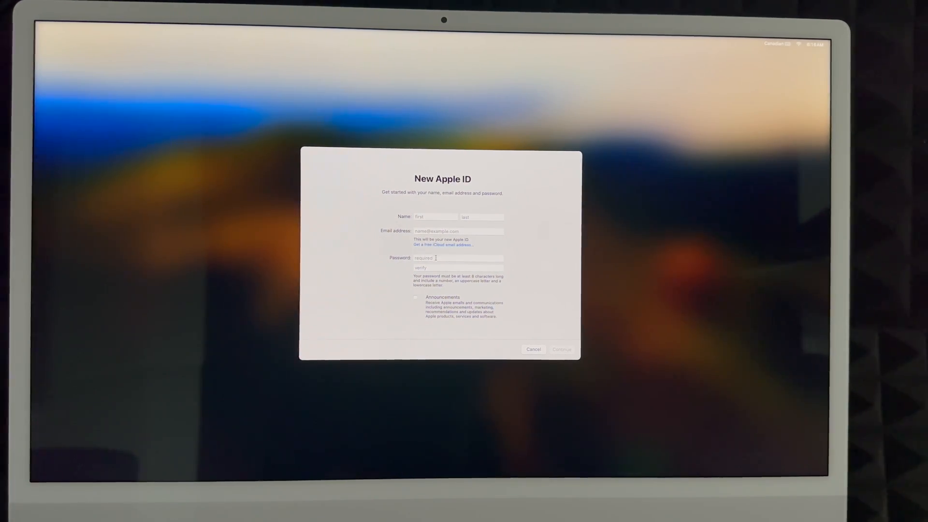
left_click(457, 258)
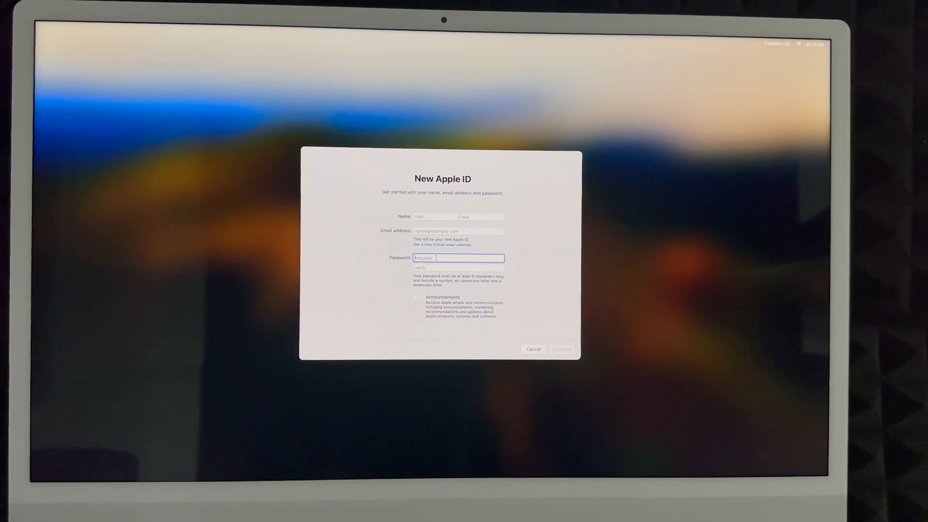
left_click(457, 231)
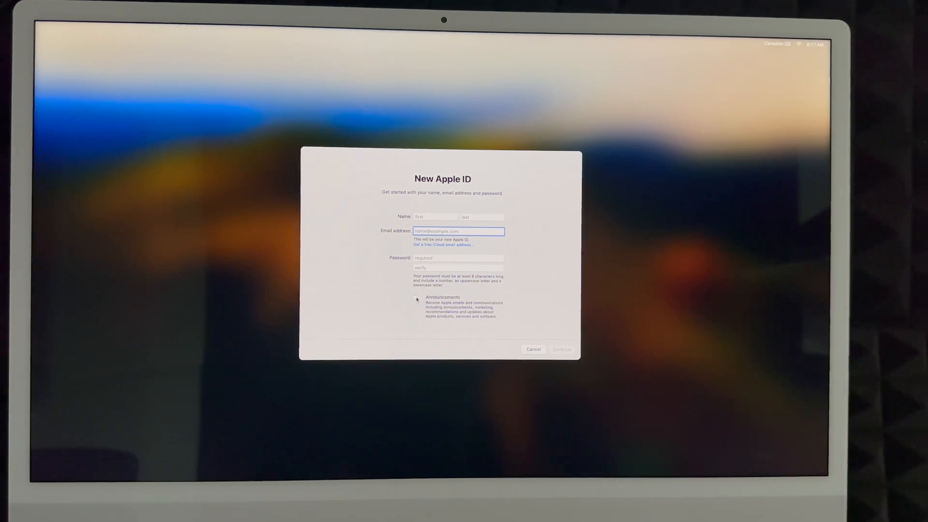
left_click(415, 298)
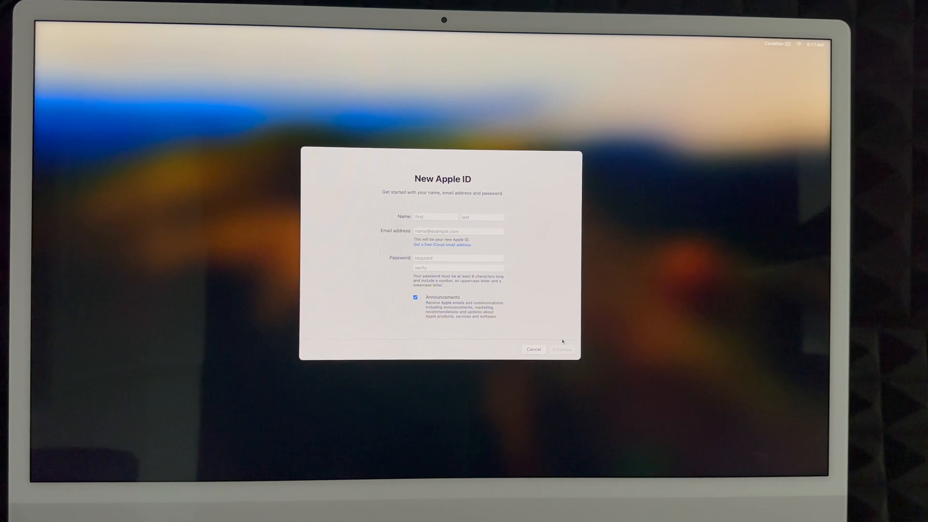
left_click(533, 349)
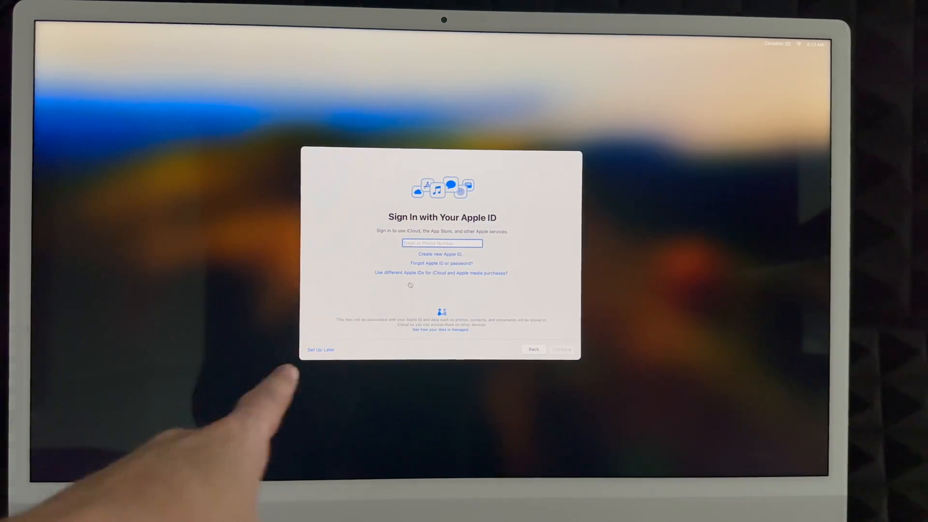
- Set up Apple ID later and agree to the Terms and Conditions, confirming both
left_click(321, 349)
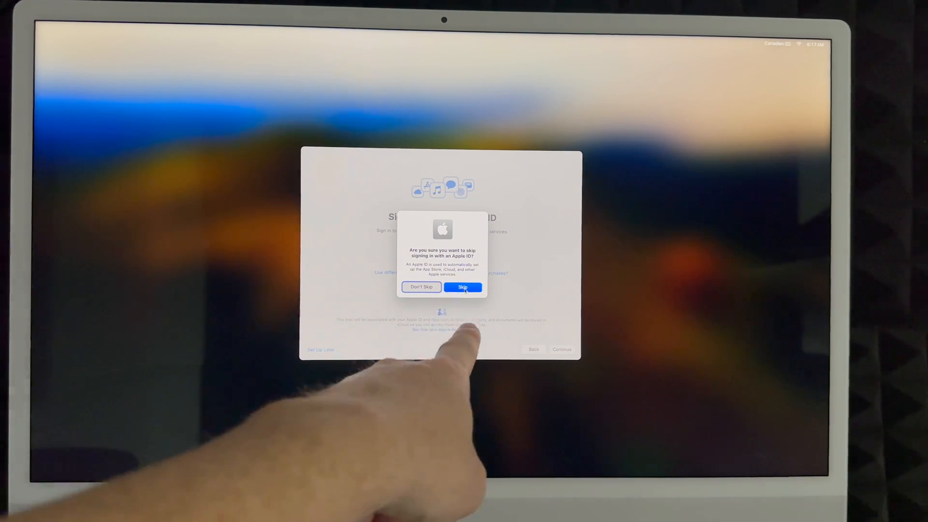
left_click(463, 287)
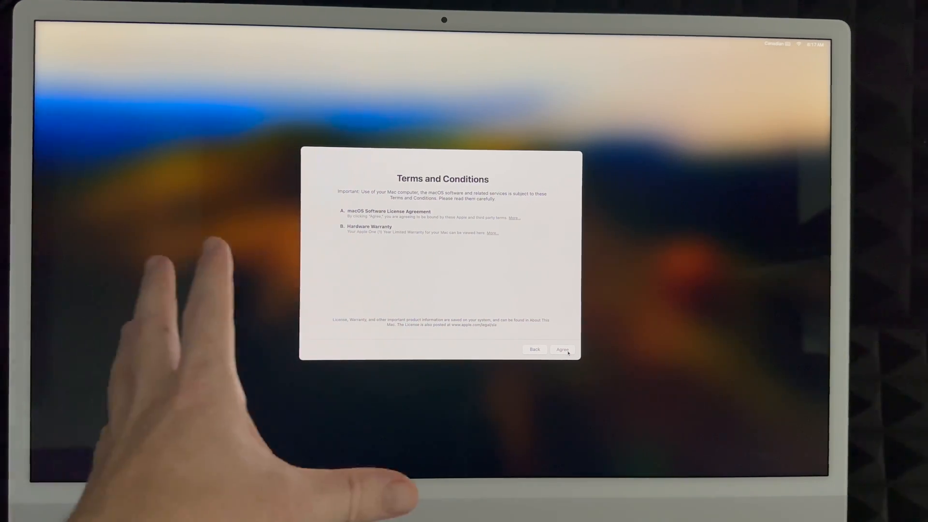
left_click(561, 349)
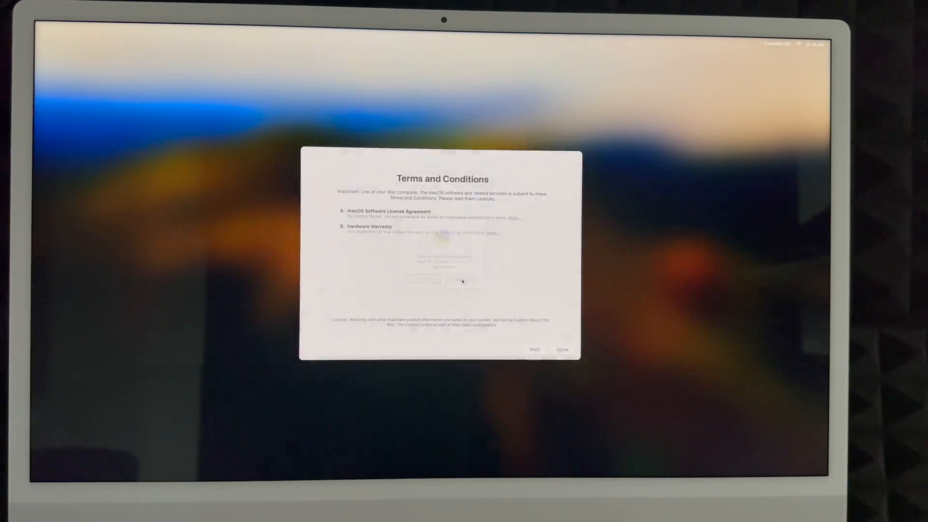
left_click(561, 349)
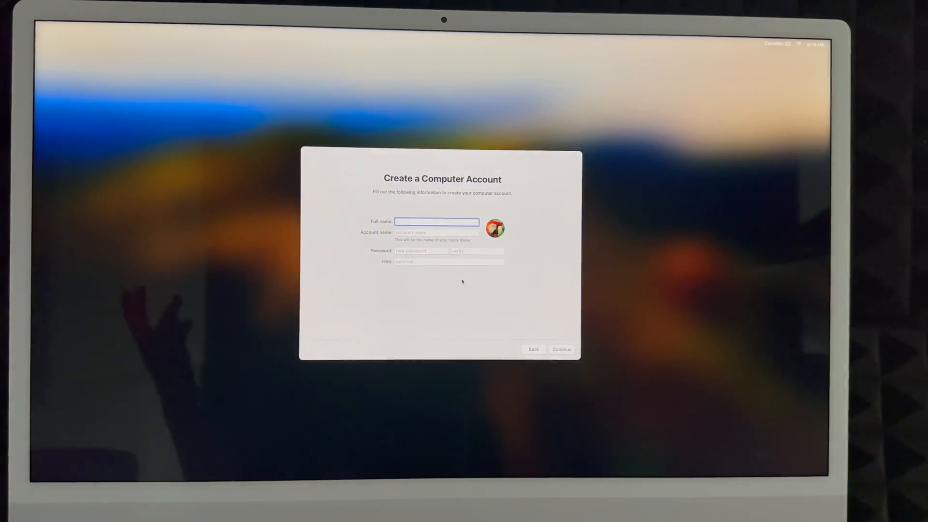
- Create the computer account 'Tech and Design YouTube Channel' with a verified password
type("Tech")
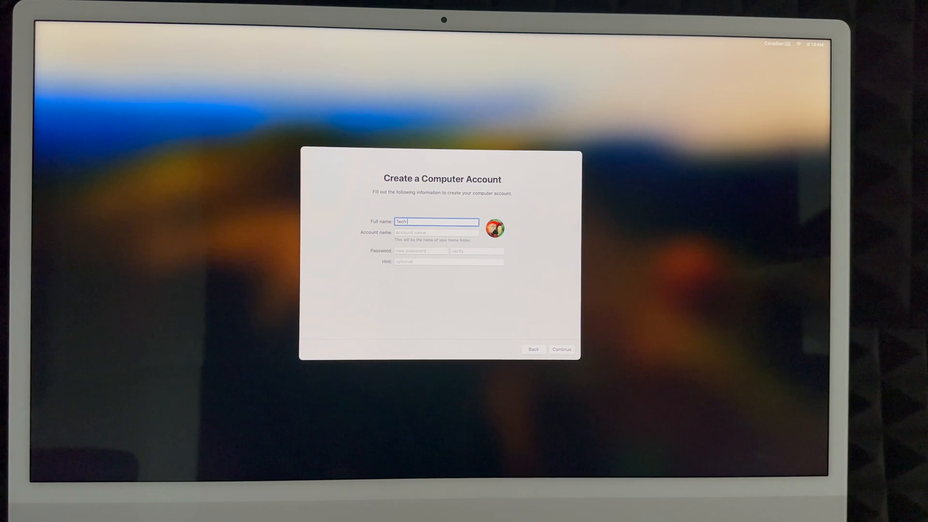
type("and Design")
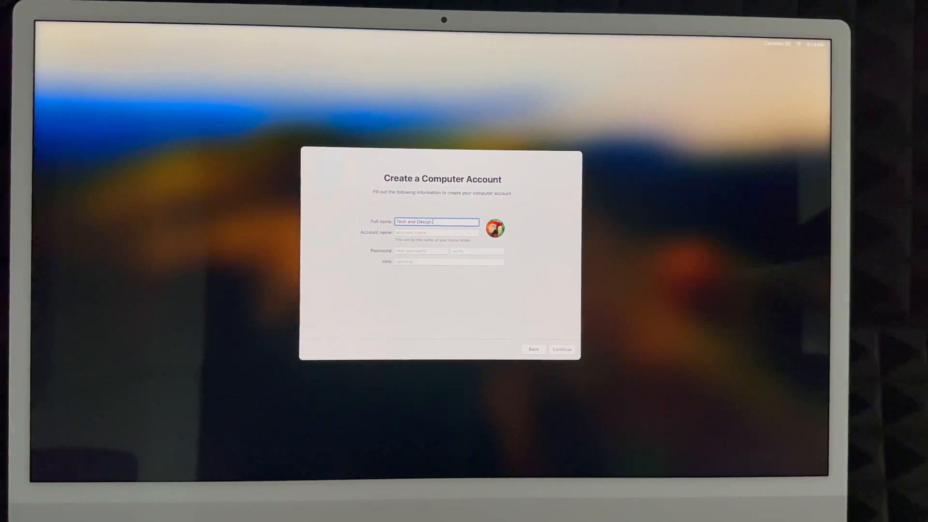
type("YouTube Channel")
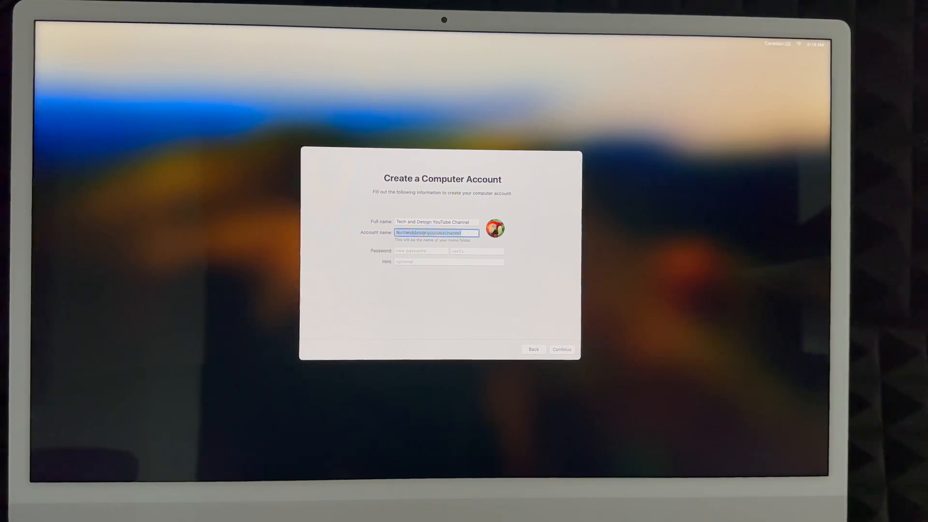
type("Tech Design")
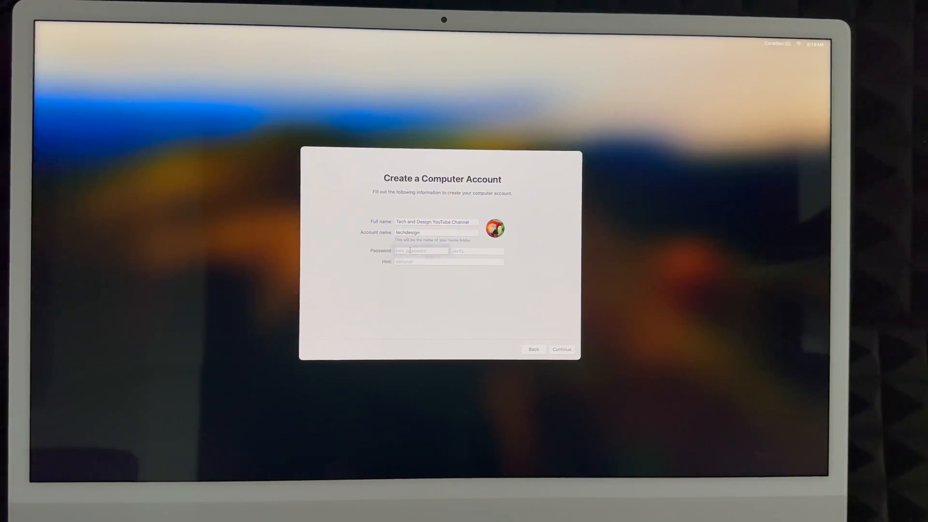
left_click(420, 250)
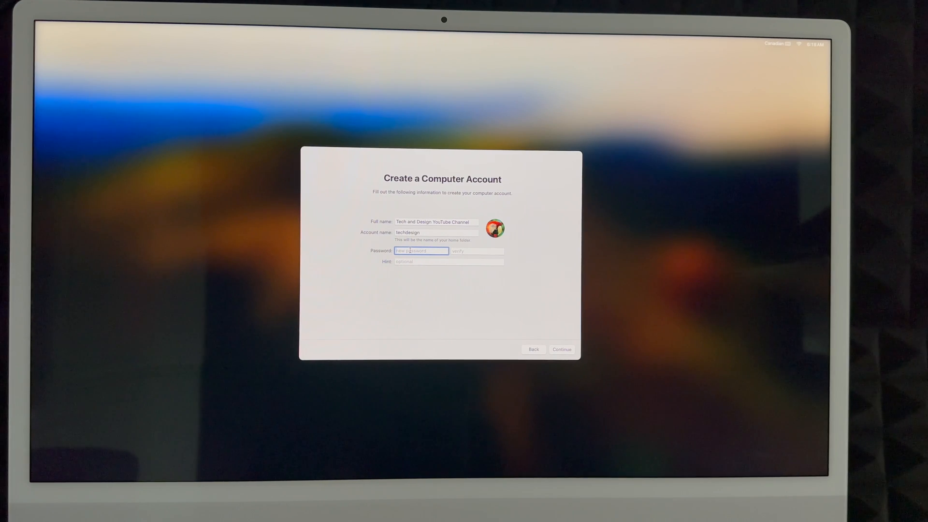
type("••")
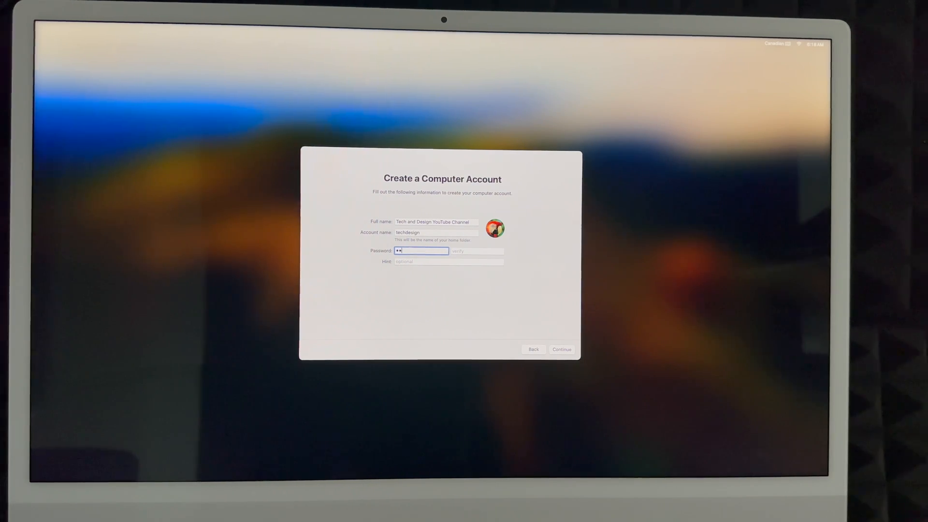
left_click(448, 262)
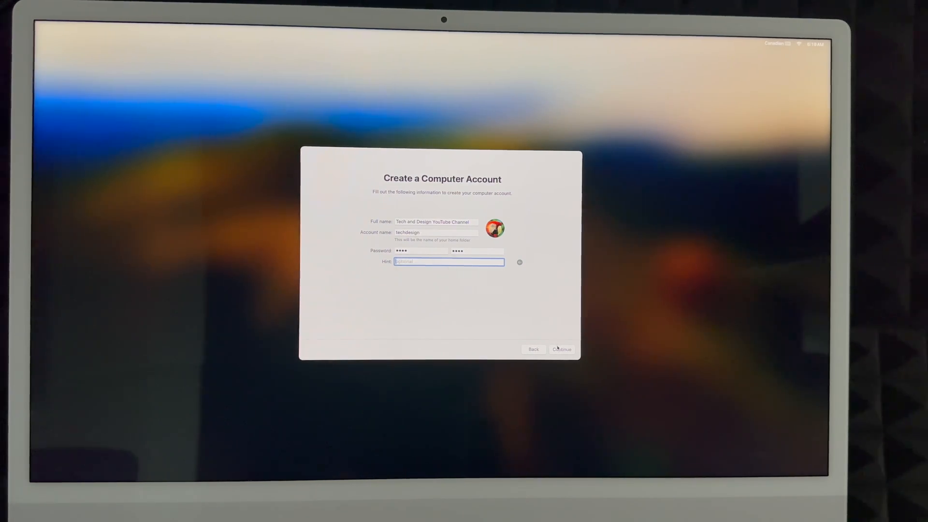
left_click(560, 349)
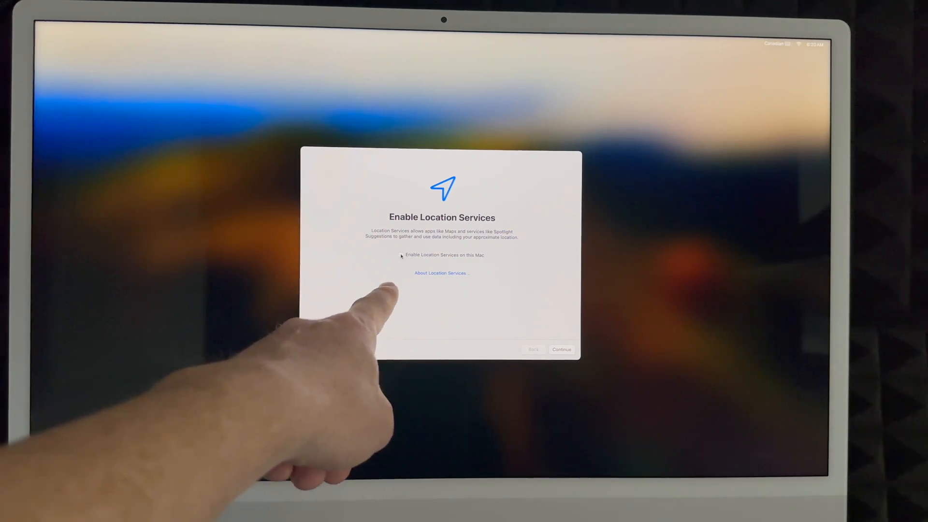
- Enable Location Services and both analytics sharing options, and defer Screen Time
left_click(402, 255)
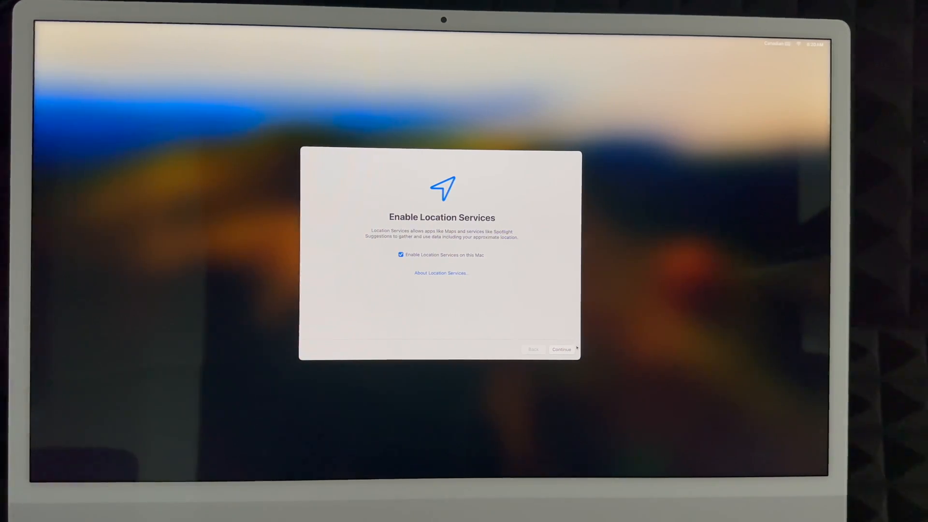
left_click(561, 349)
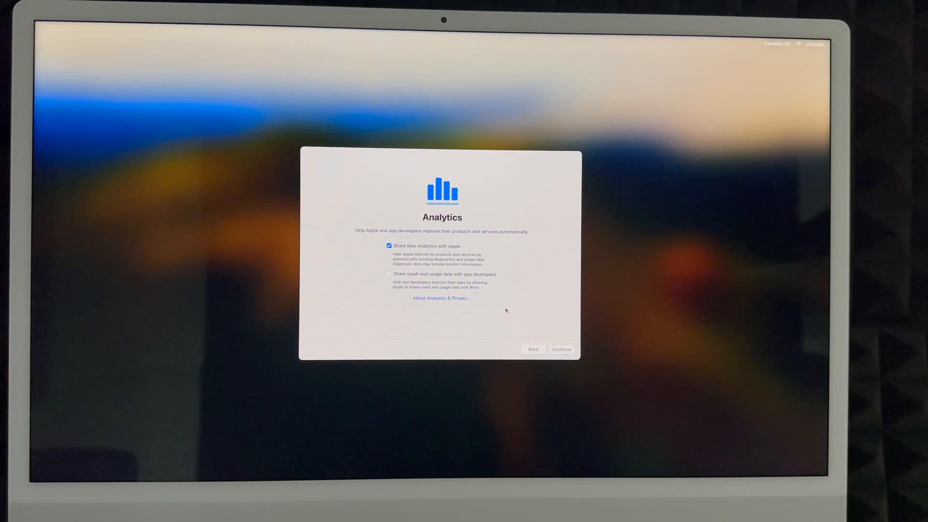
left_click(388, 274)
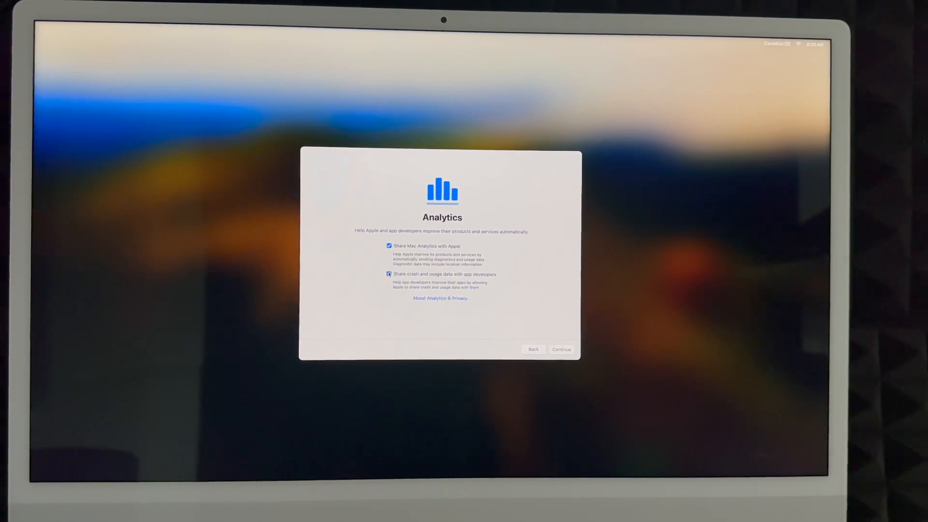
left_click(389, 274)
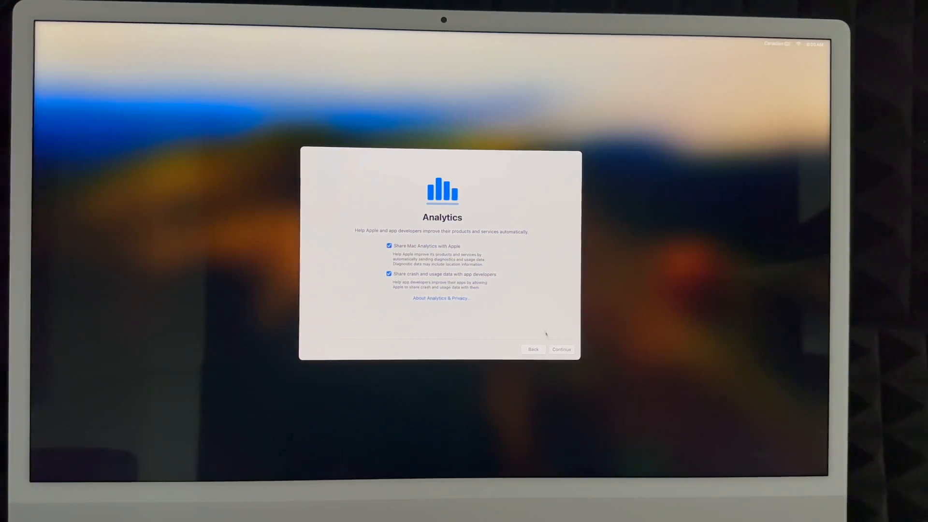
left_click(561, 349)
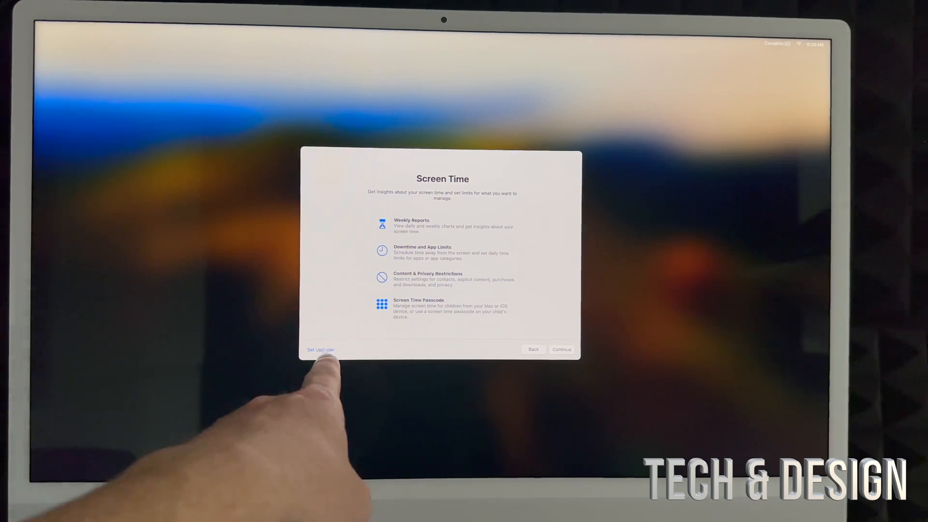
left_click(561, 349)
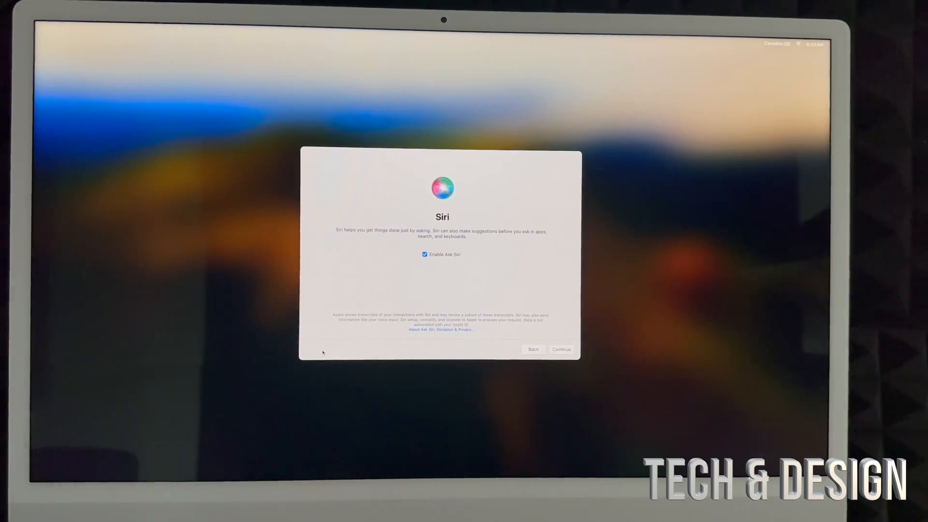
mouse_move(477, 296)
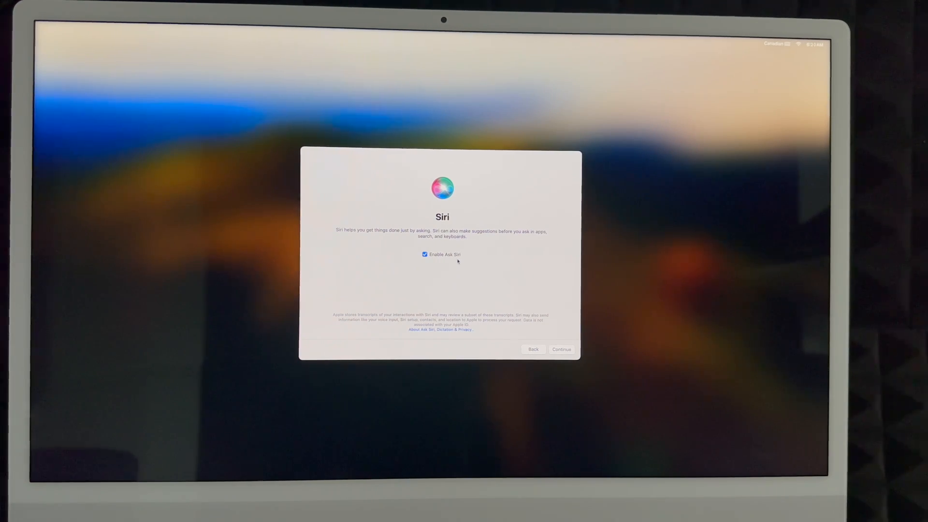
mouse_move(495, 286)
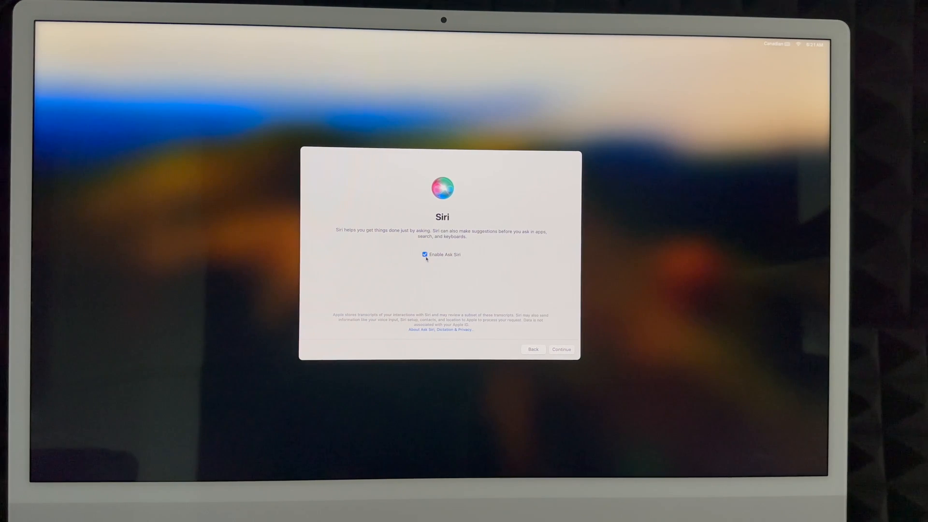
- Keep Ask Siri enabled and choose Voice 4 as Siri's voice
left_click(426, 254)
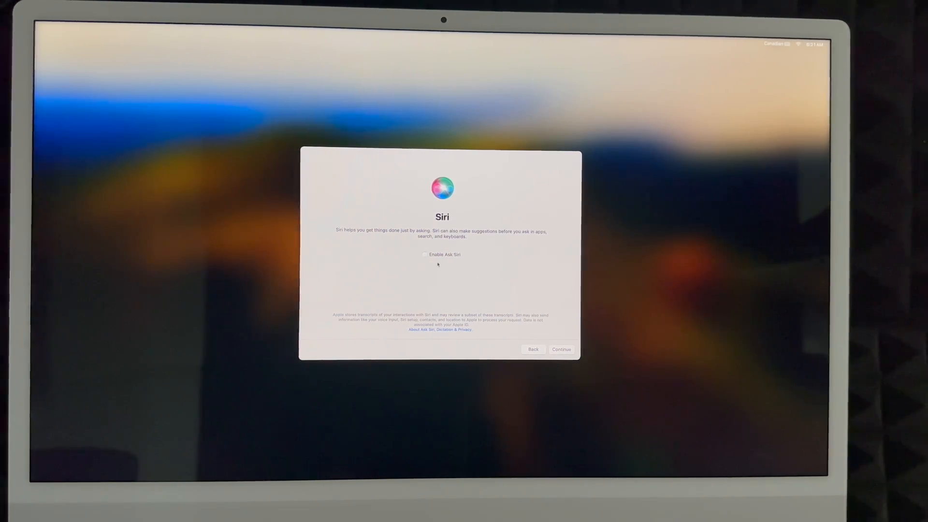
left_click(424, 254)
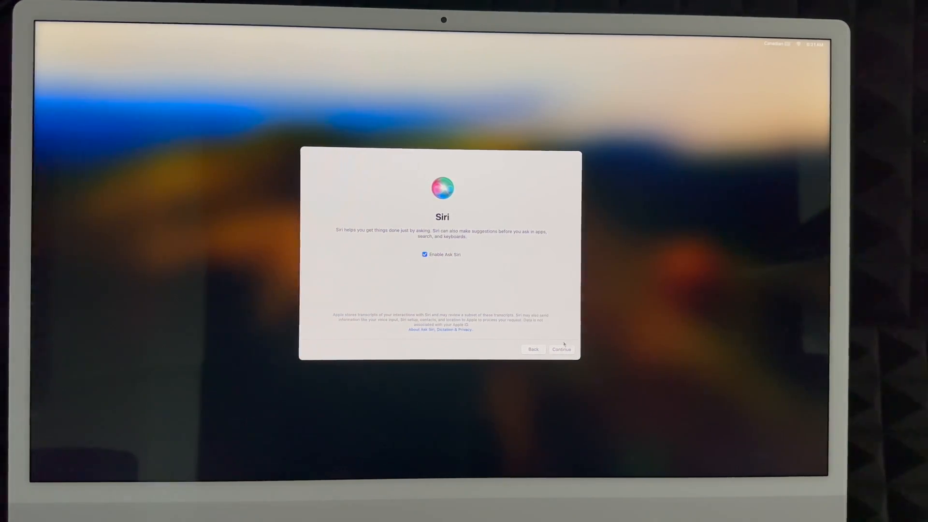
left_click(560, 349)
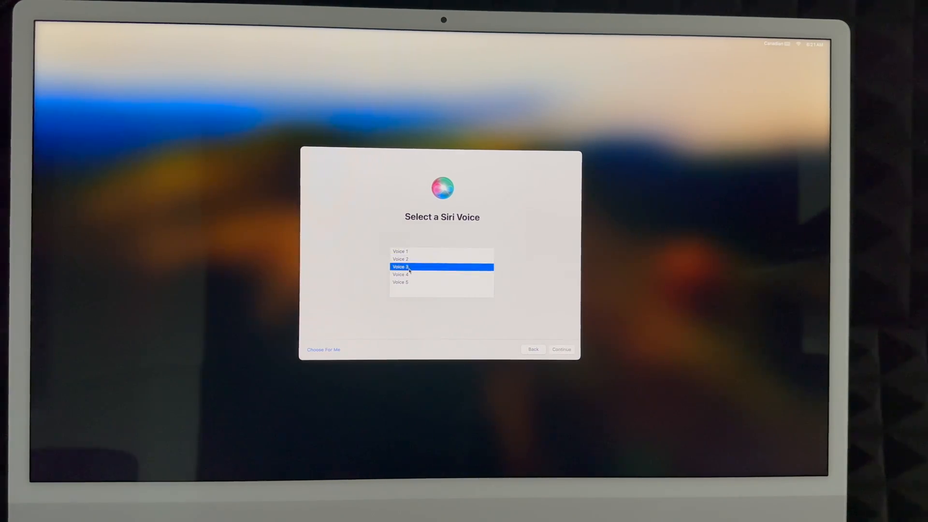
left_click(400, 282)
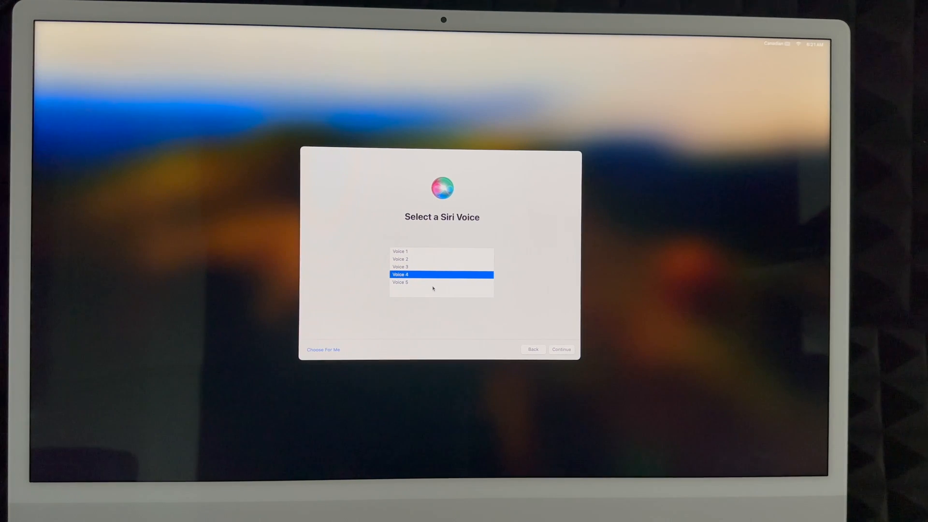
mouse_move(342, 344)
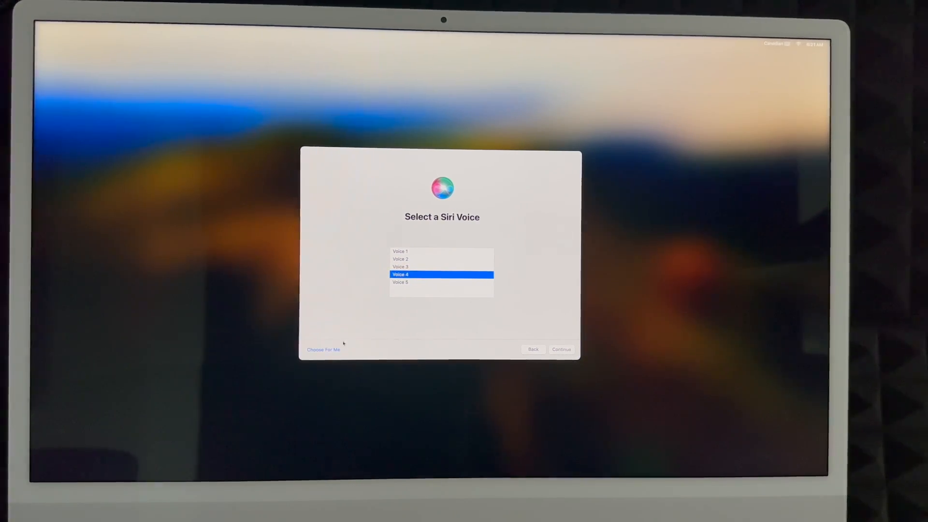
mouse_move(522, 335)
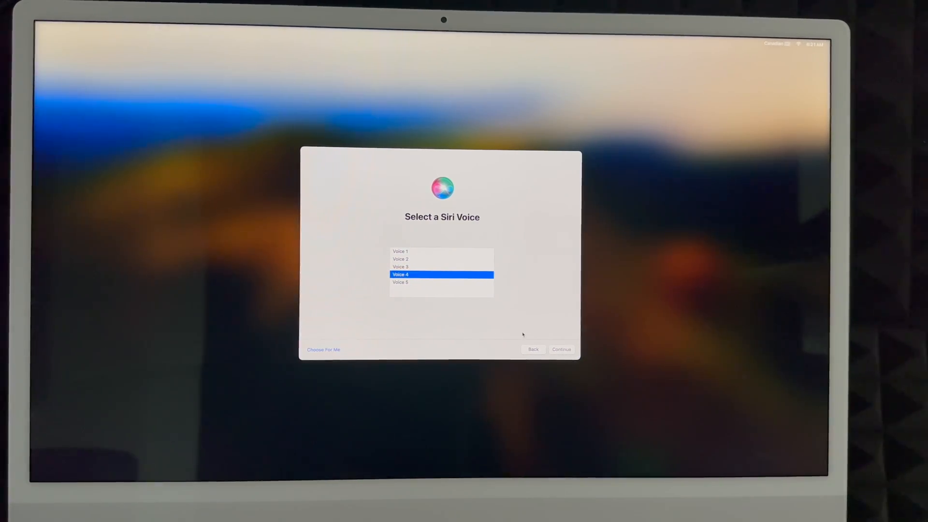
left_click(560, 349)
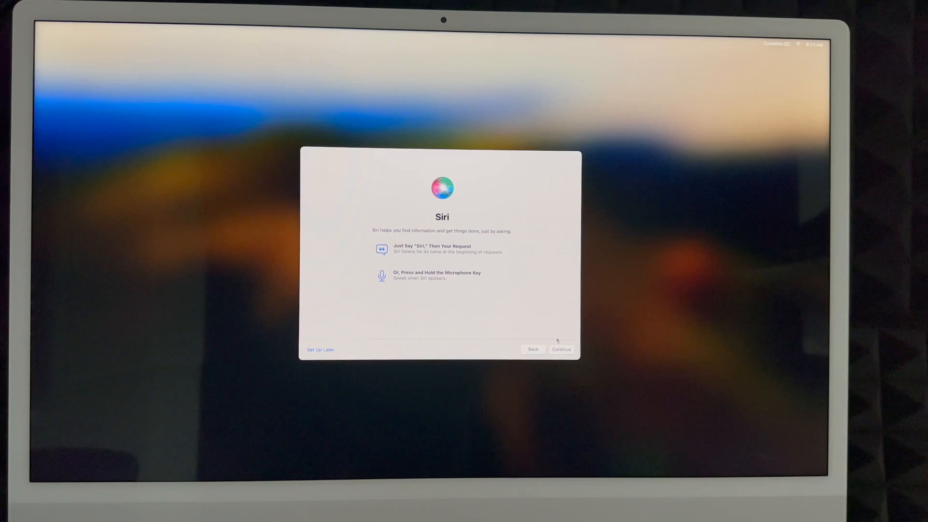
- Complete the Hey Siri voice training and opt in to sharing audio recordings
left_click(560, 349)
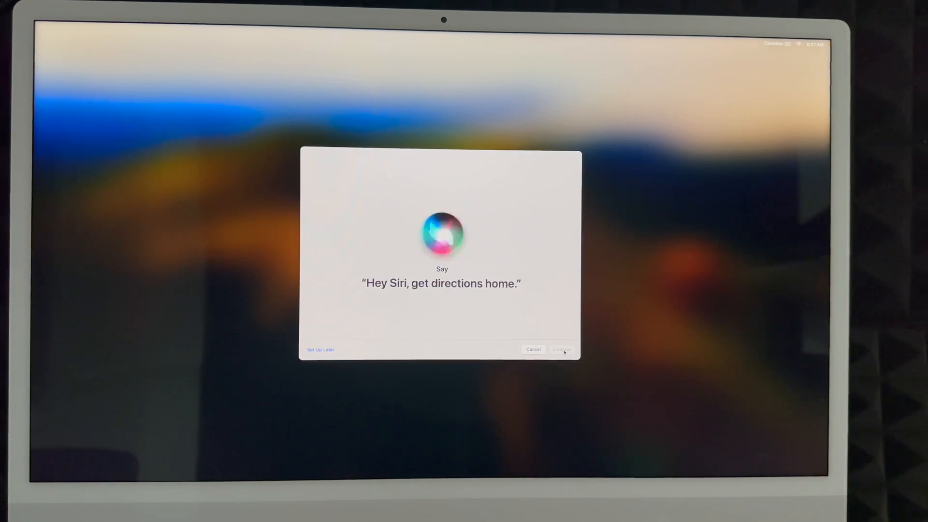
left_click(561, 349)
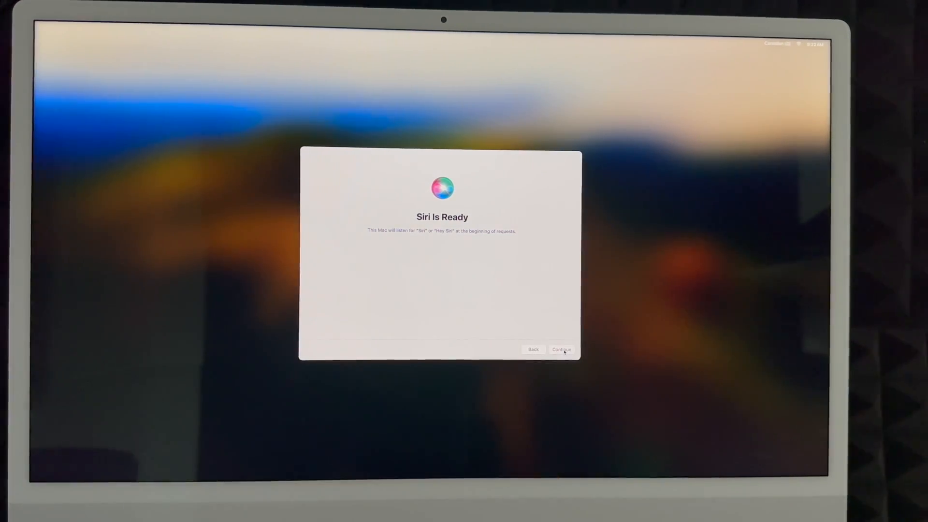
left_click(561, 349)
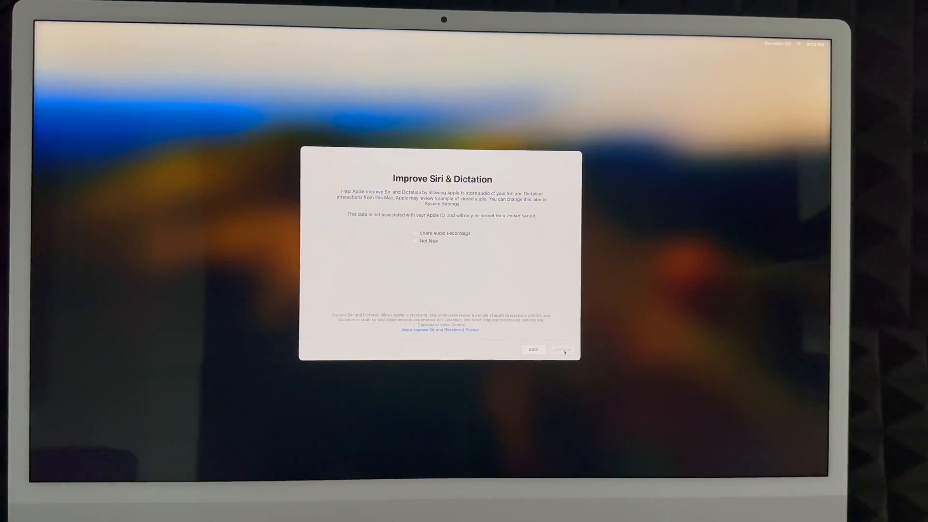
left_click(416, 240)
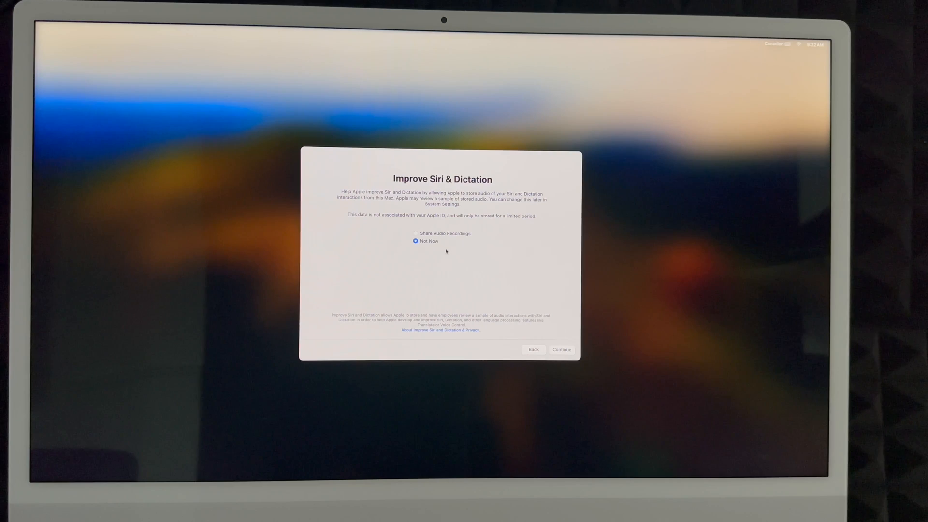
left_click(415, 233)
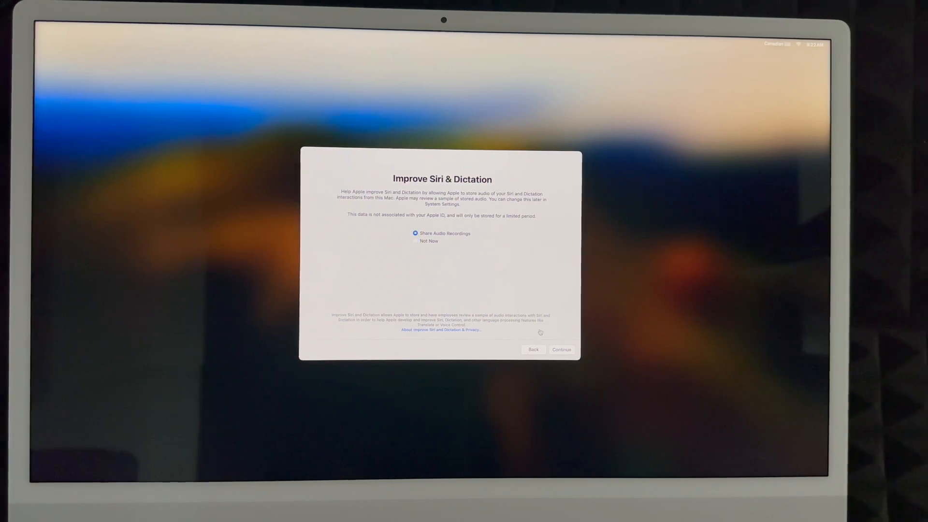
left_click(561, 349)
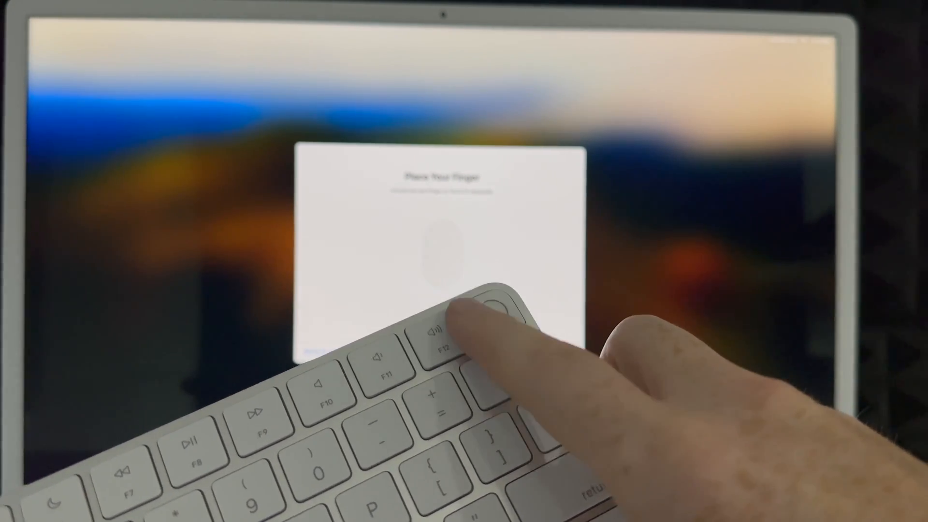
- Enroll a fingerprint until Touch ID is ready, then continue
left_click(491, 308)
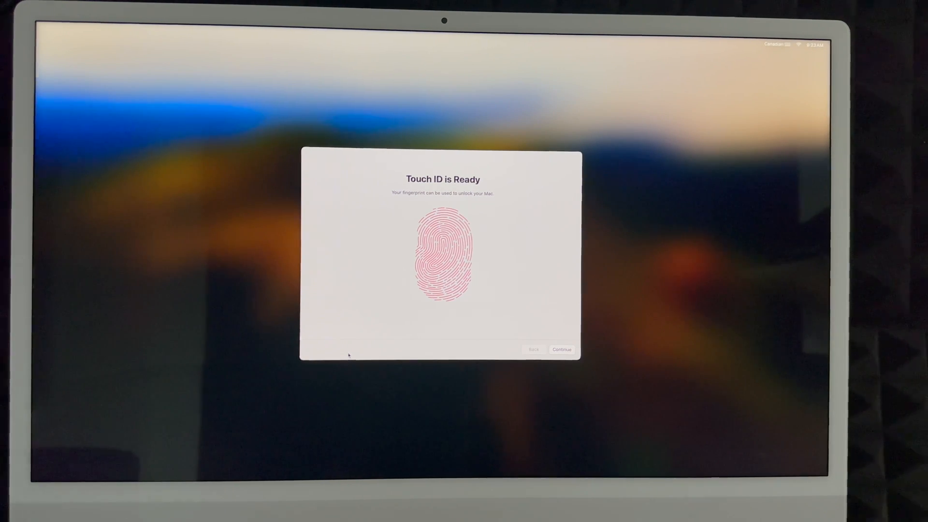
mouse_move(457, 351)
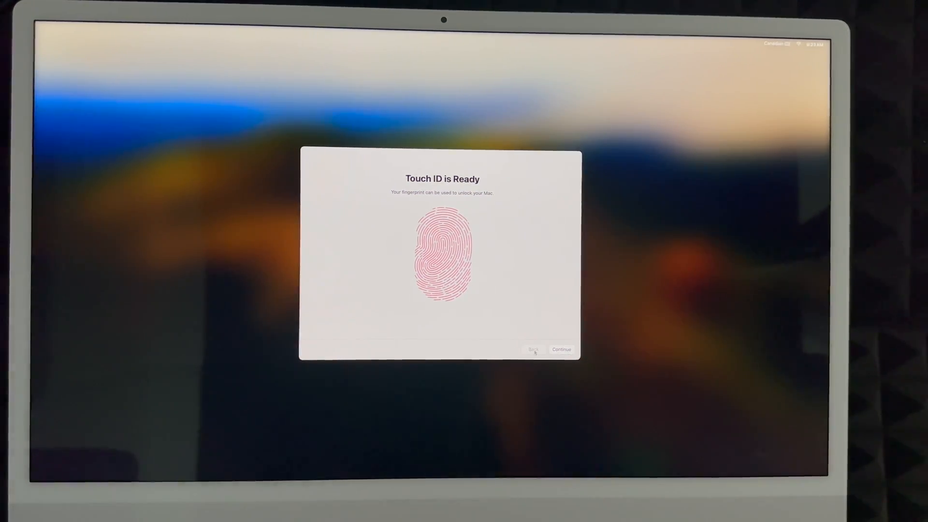
left_click(561, 349)
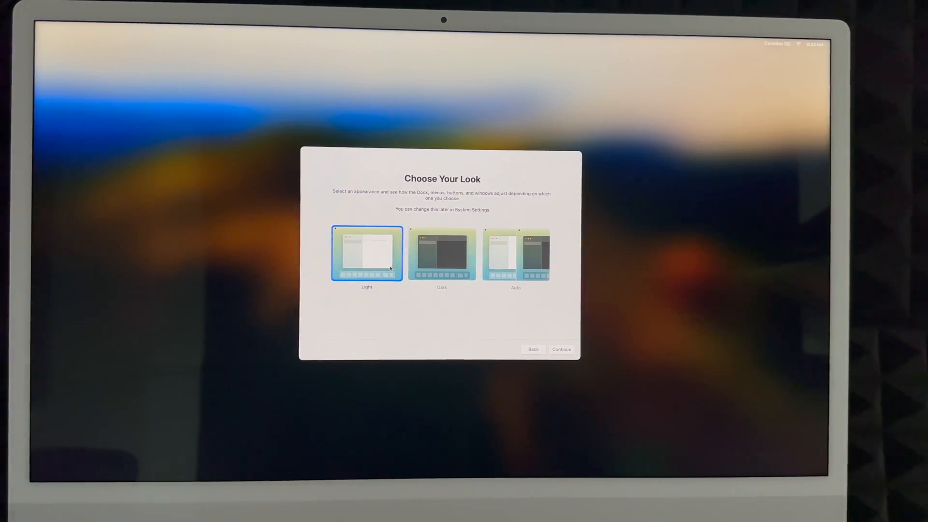
- Preview the Dark appearance, then keep Light as the Mac's look
left_click(442, 255)
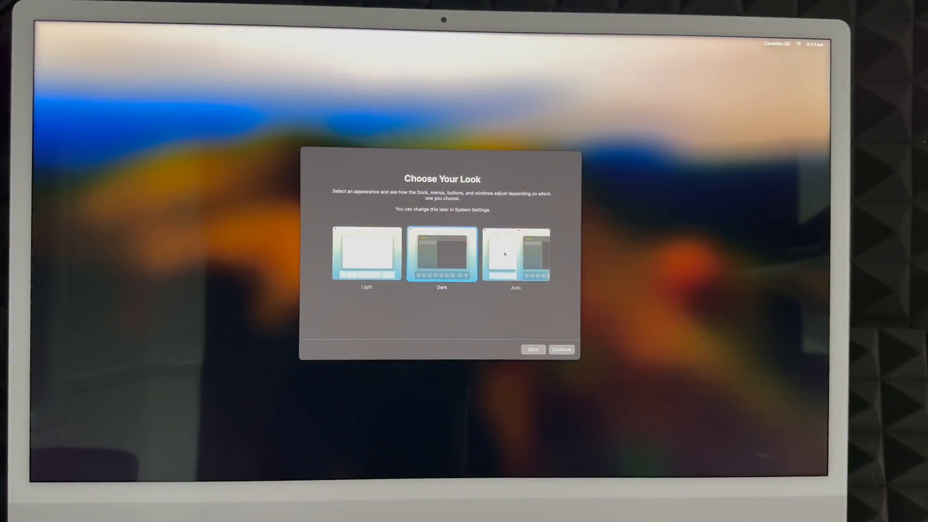
left_click(366, 255)
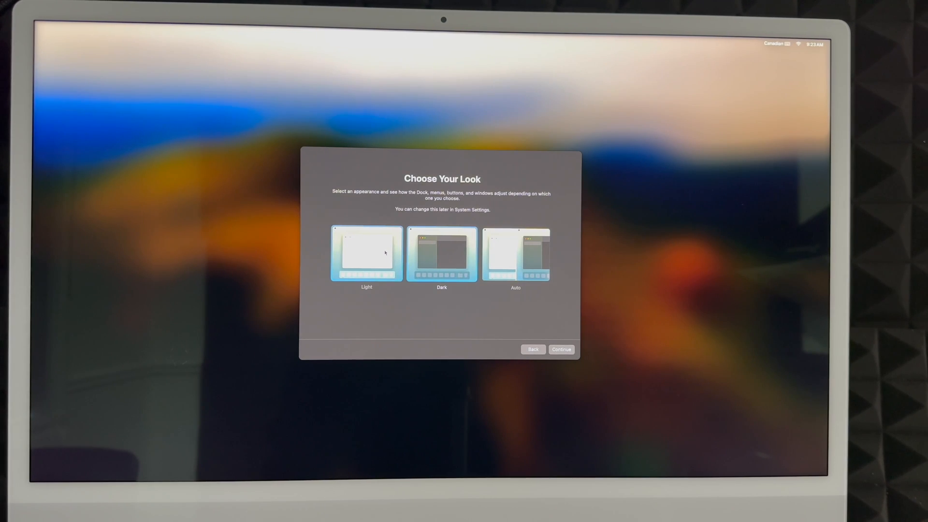
left_click(365, 253)
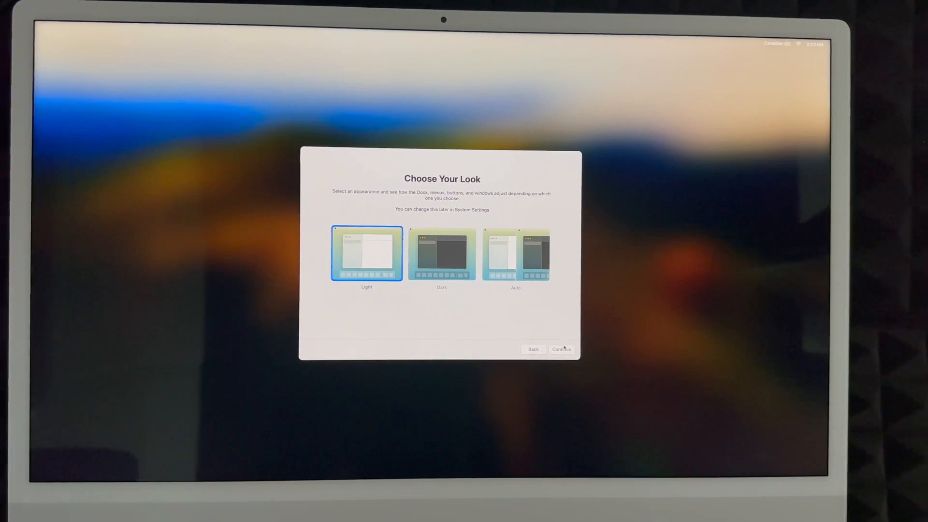
- Finish setup with the Light look and show the Launchpad grid of installed apps
left_click(561, 349)
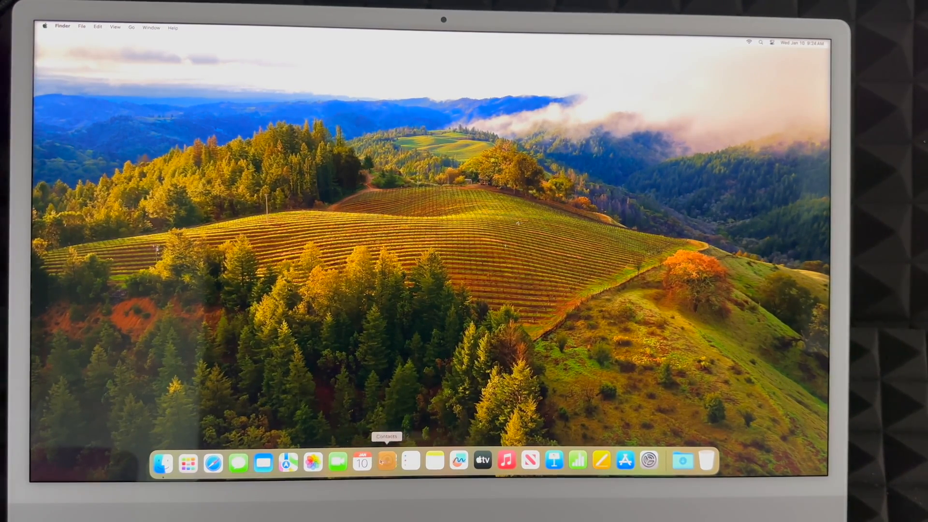
mouse_move(212, 461)
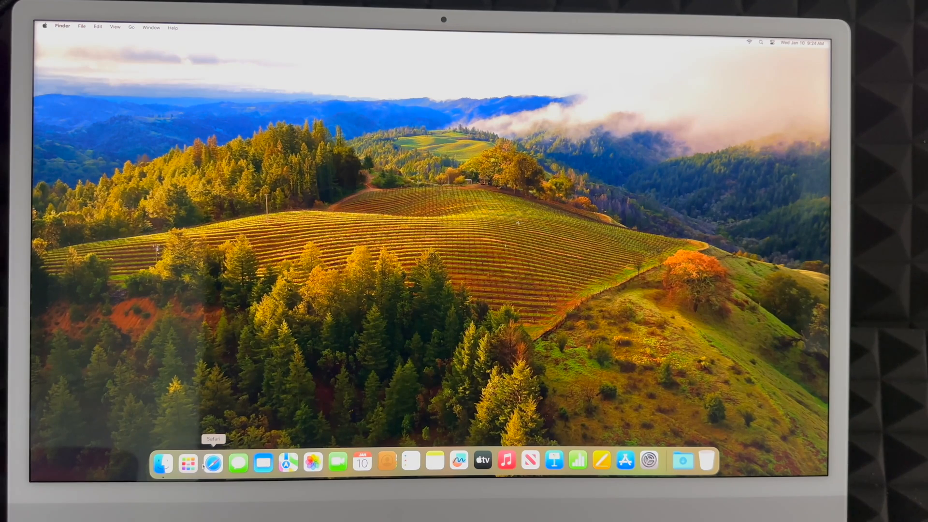
mouse_move(543, 368)
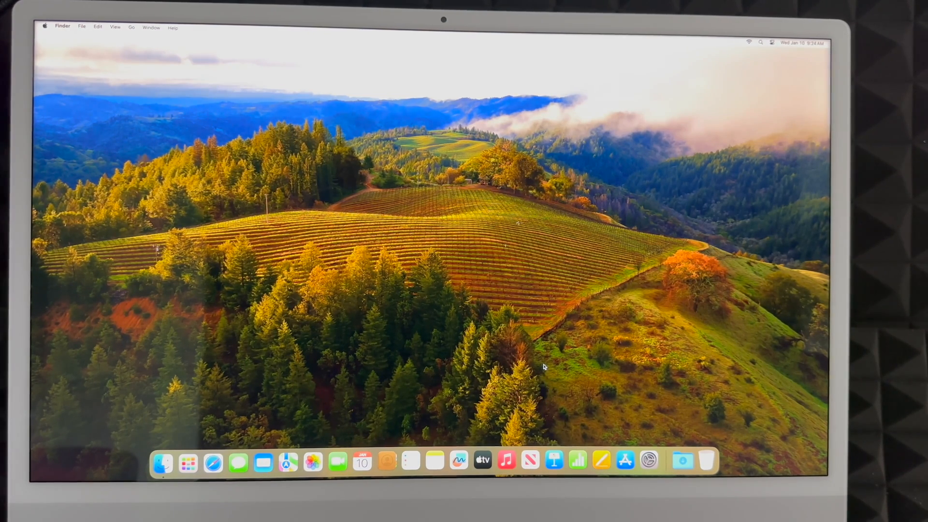
left_click(187, 460)
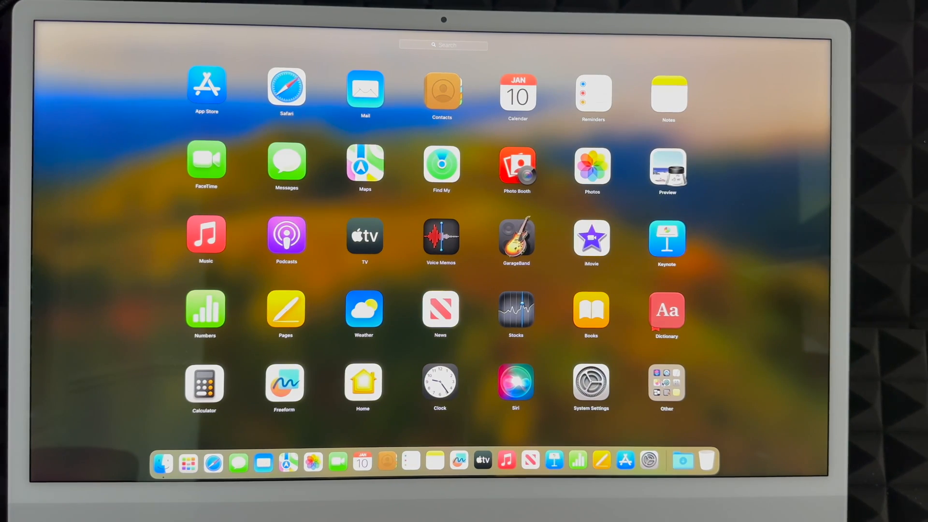
- Dismiss the Launchpad app grid to return to the desktop wallpaper
left_click(666, 384)
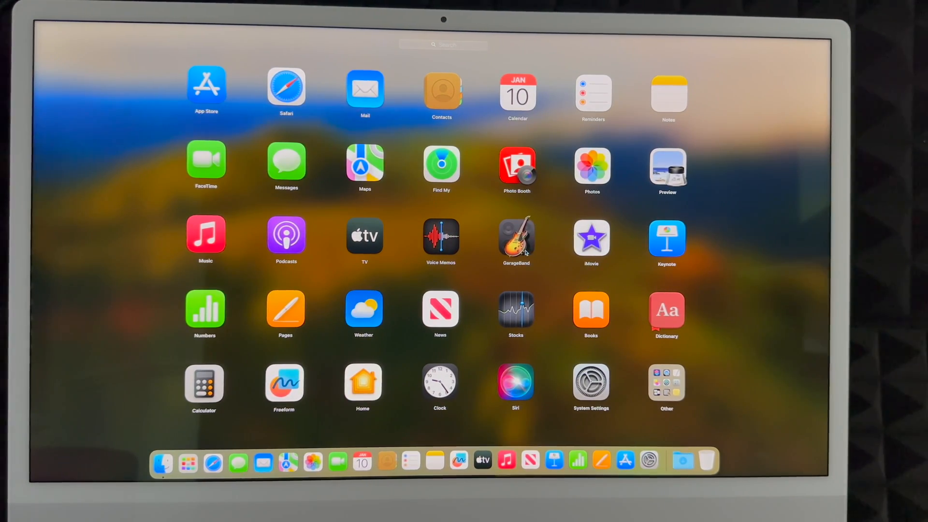
mouse_move(384, 250)
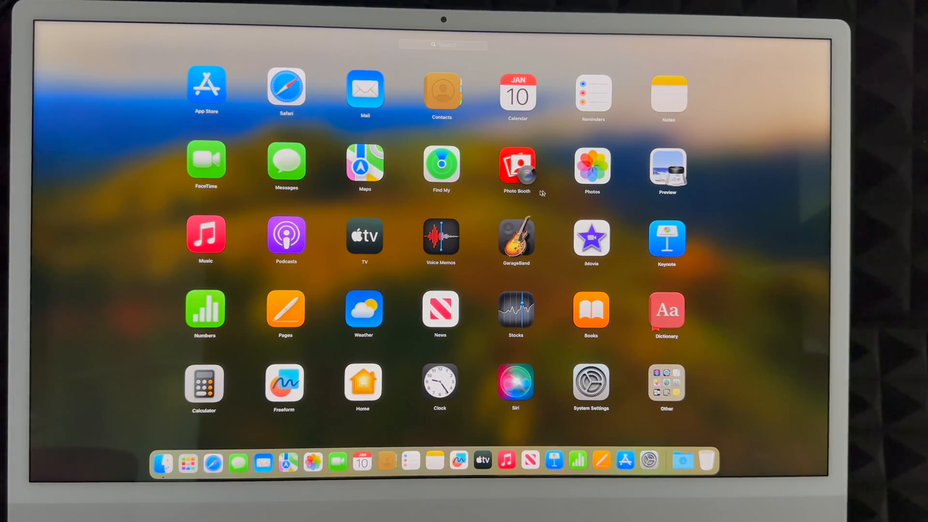
mouse_move(337, 290)
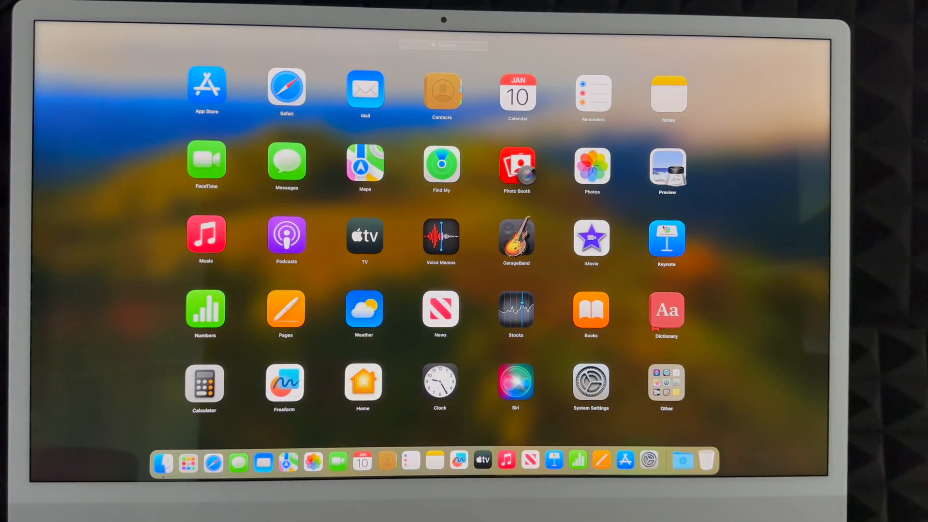
mouse_move(547, 330)
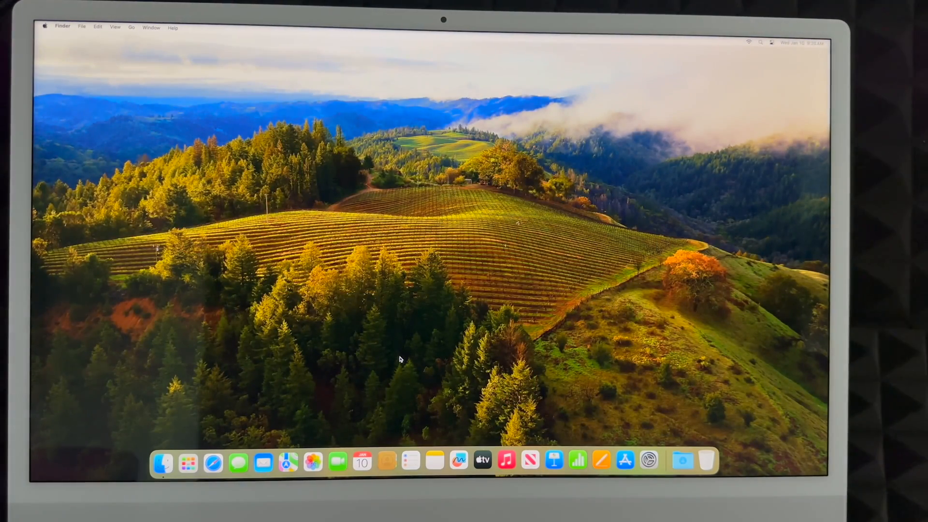
mouse_move(188, 462)
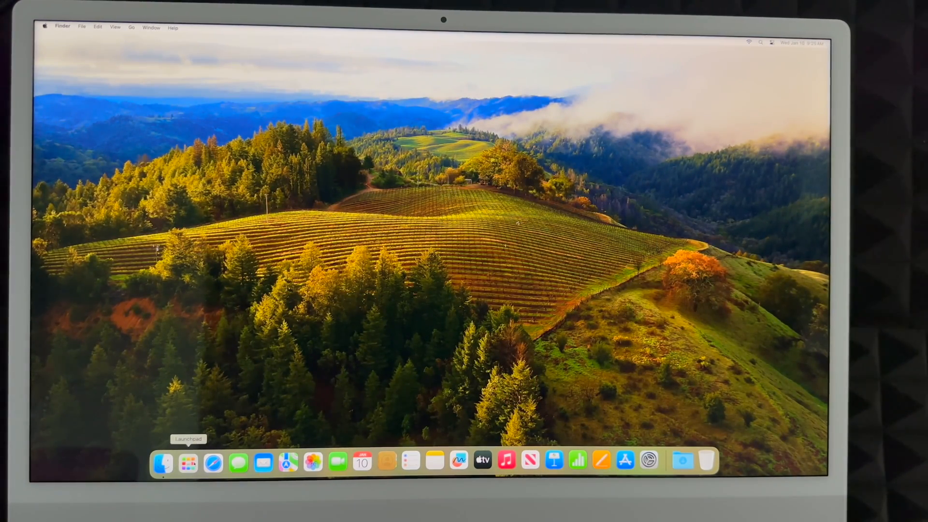
left_click(187, 461)
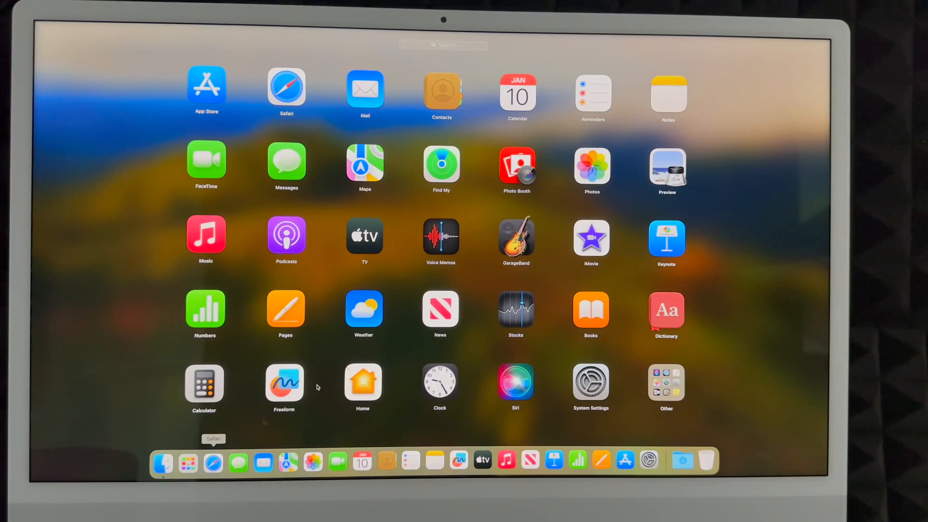
mouse_move(236, 426)
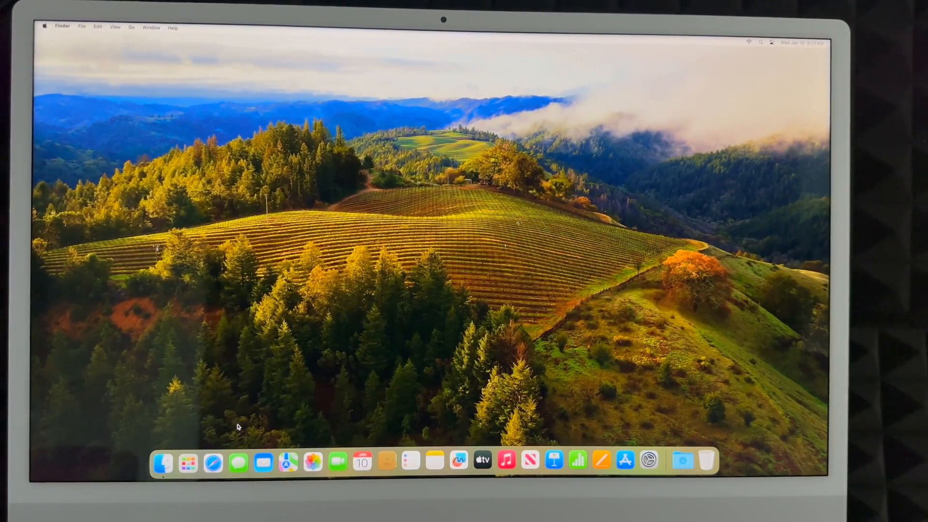
mouse_move(213, 462)
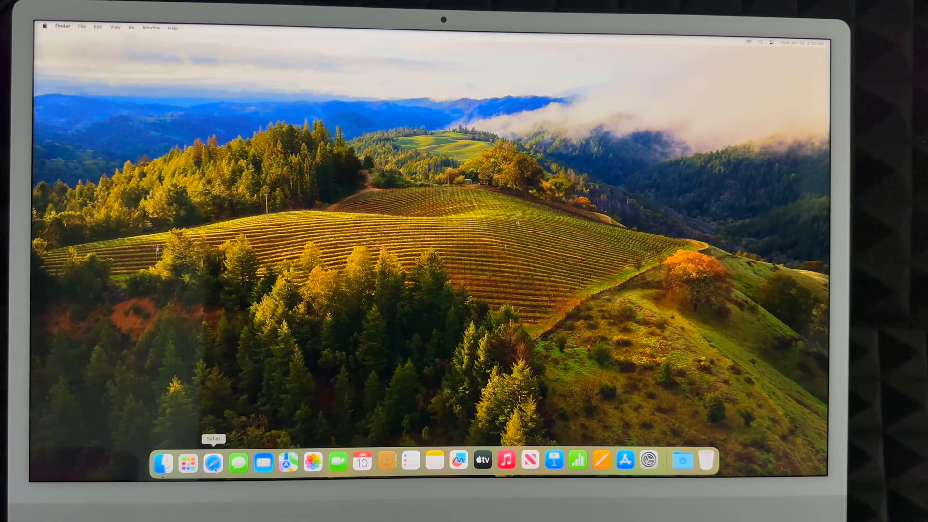
mouse_move(263, 462)
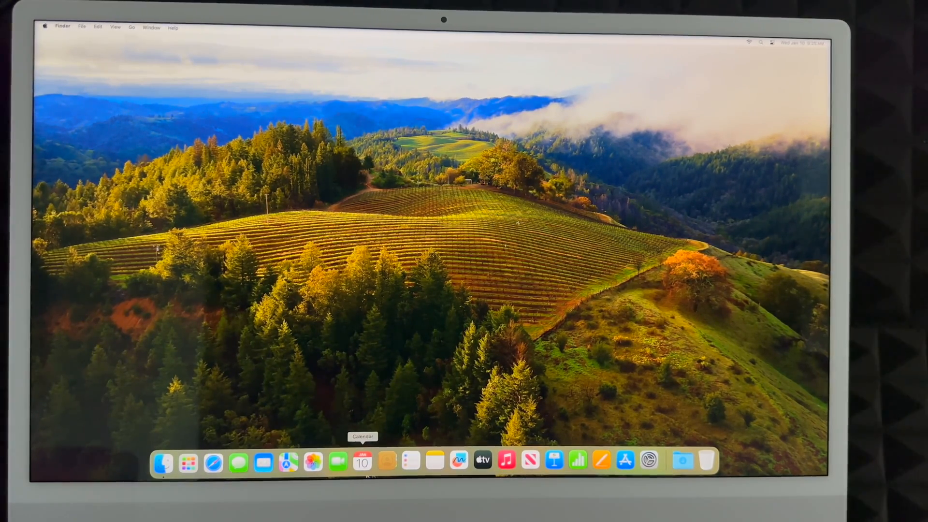
mouse_move(529, 460)
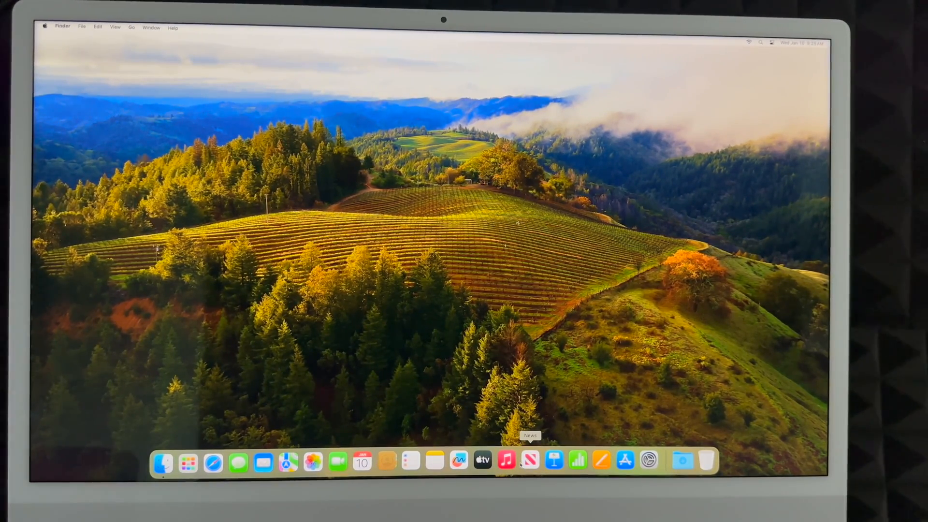
mouse_move(647, 460)
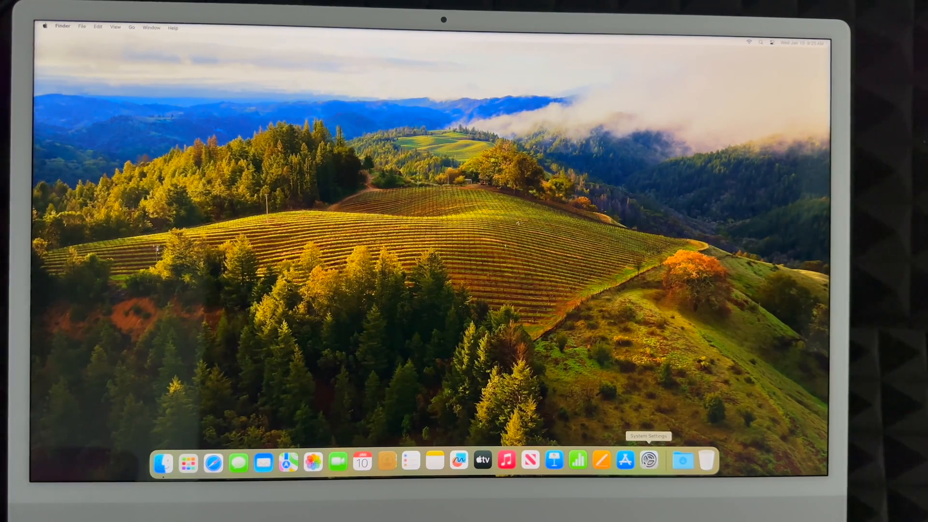
- Find Software Update in System Settings by searching 'update', revealing an available macOS update
left_click(649, 461)
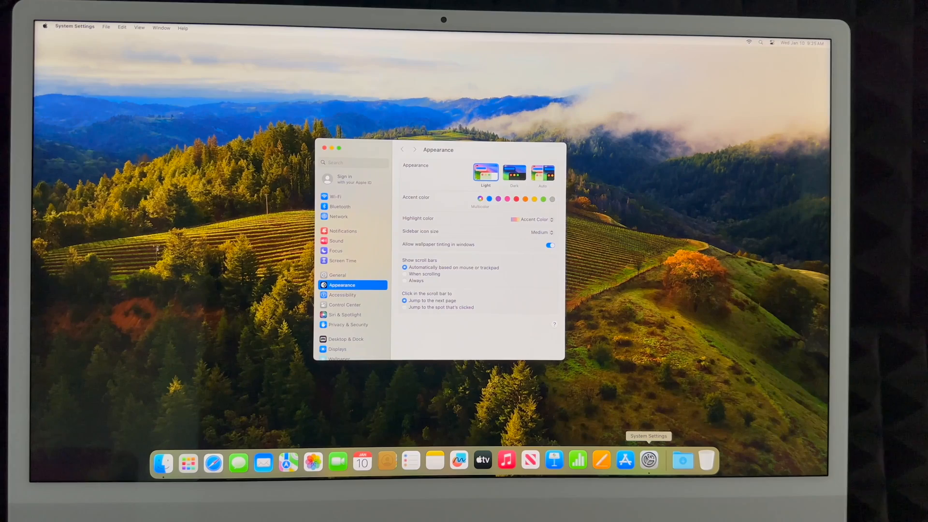
left_click(352, 163)
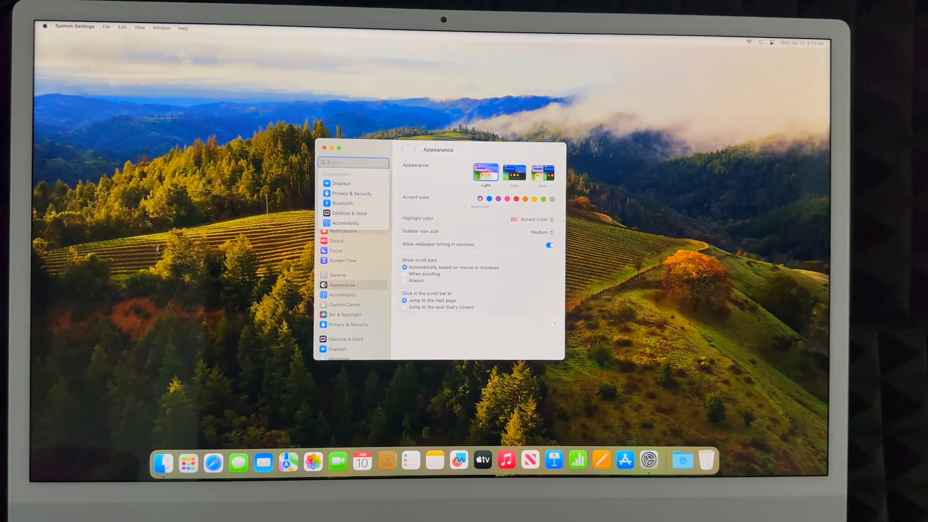
type("update")
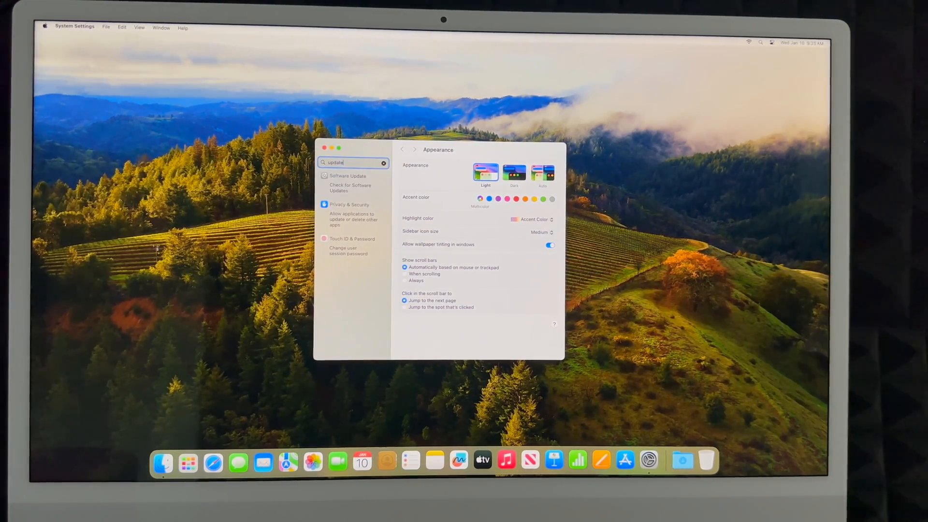
left_click(349, 176)
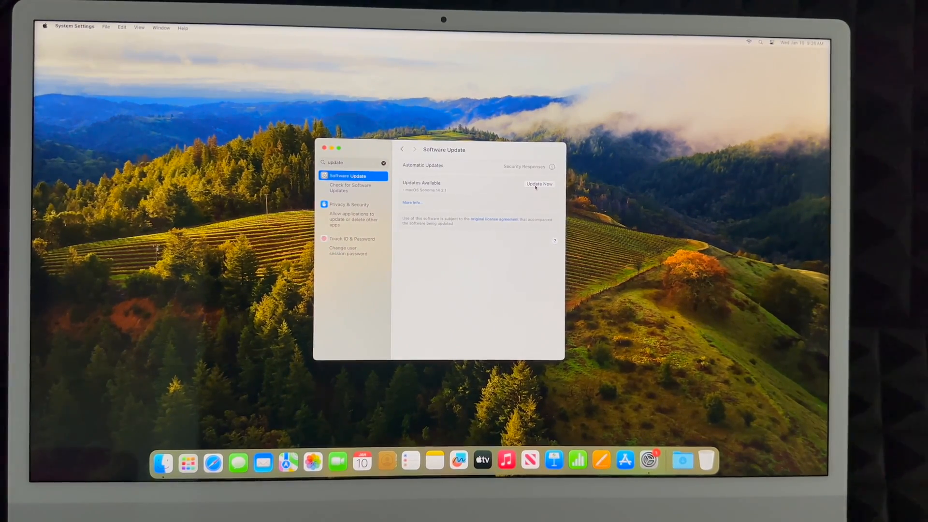
- Close System Settings and bring up a Finder window showing Recents
left_click(325, 148)
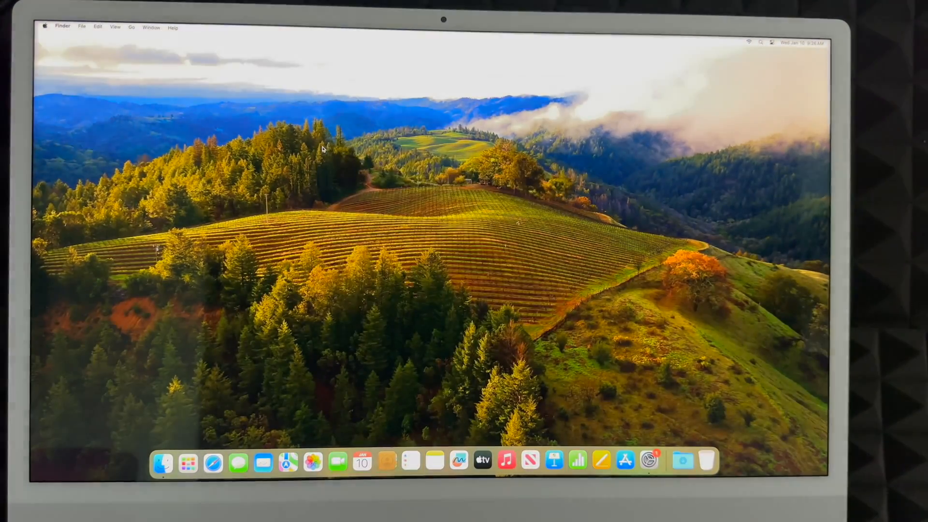
left_click(162, 461)
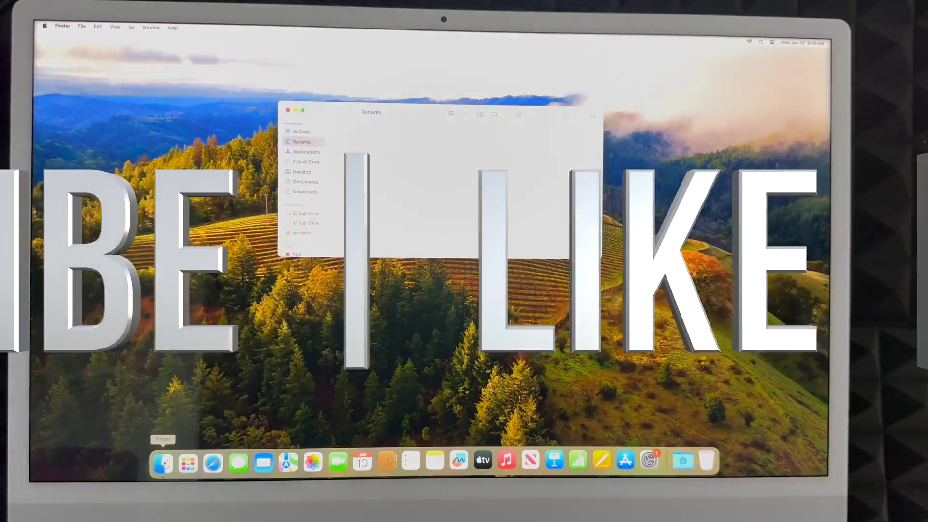